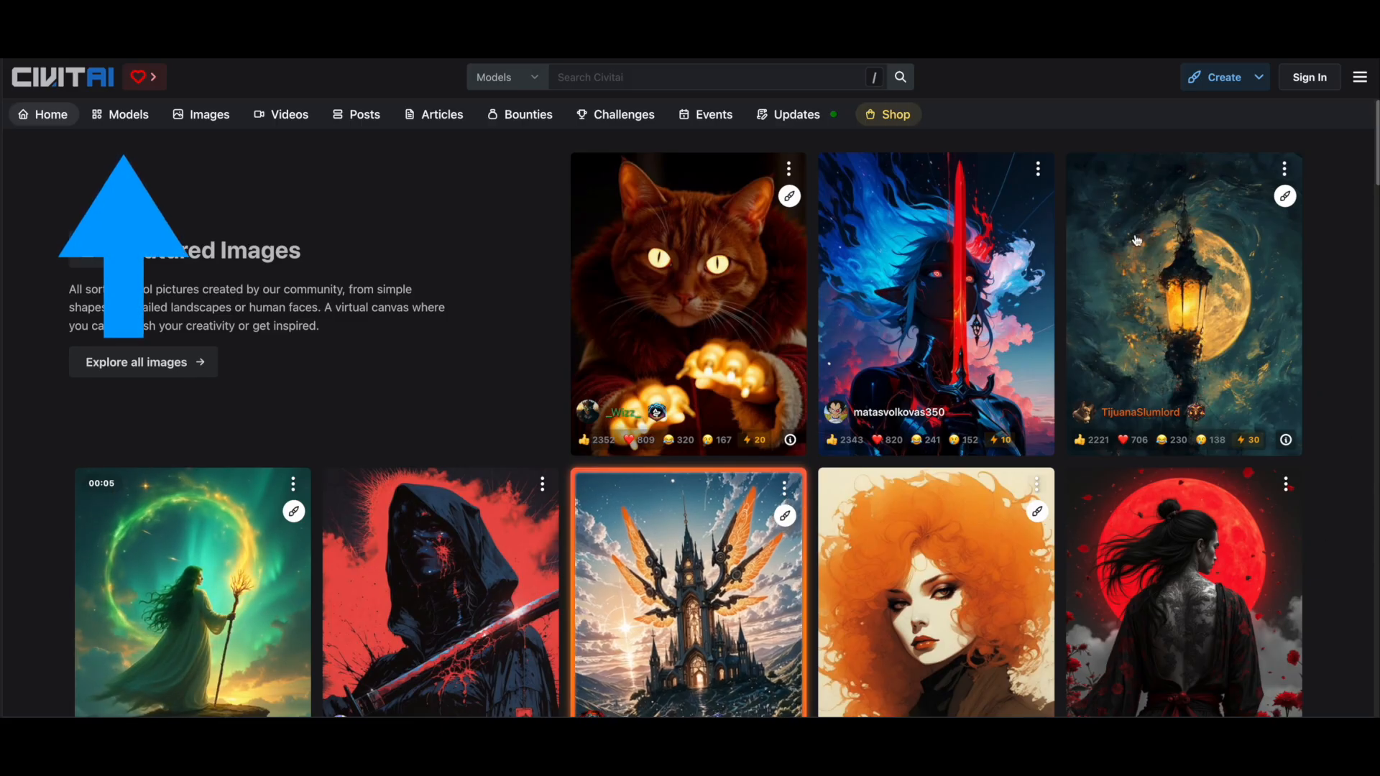
Filter Civitai's model catalogue to LoRA models for SDXL 1.0 from all time
click(128, 114)
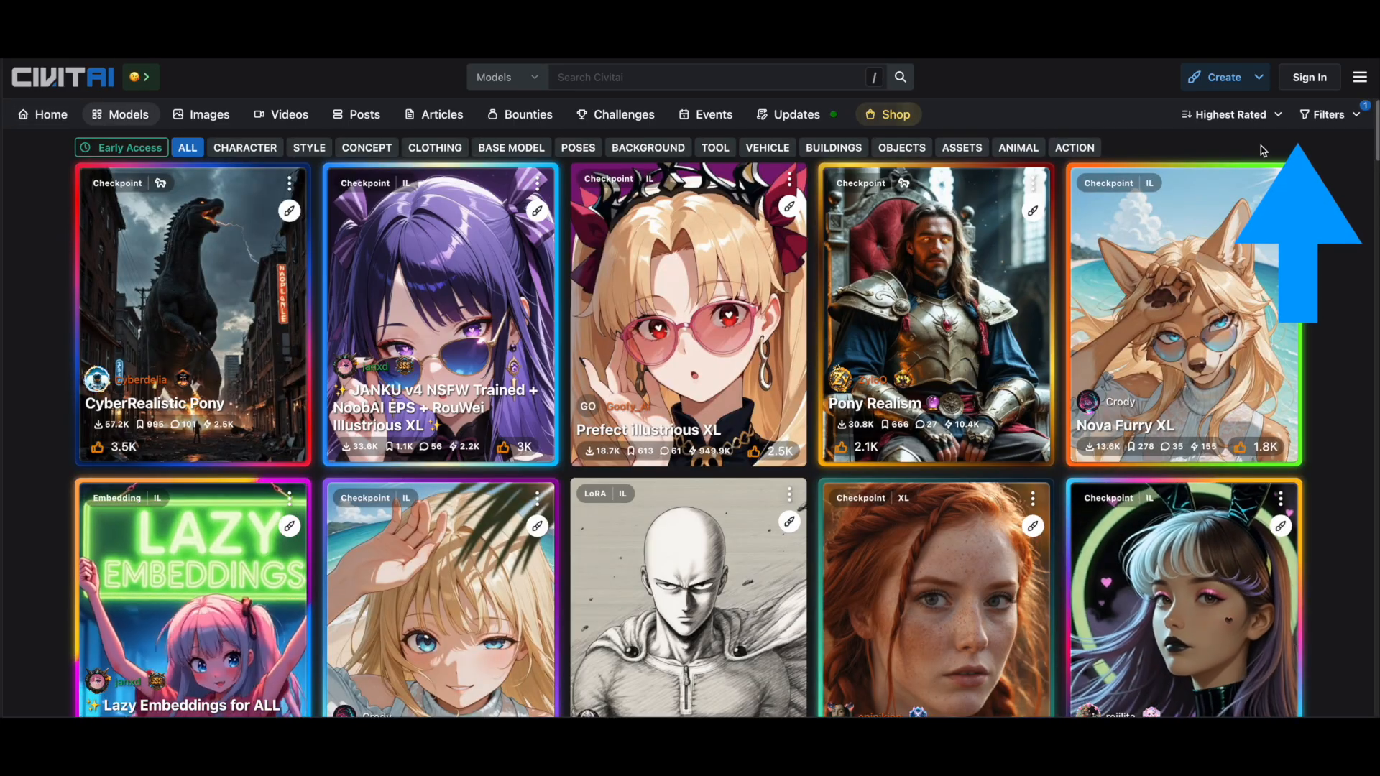
click(1327, 114)
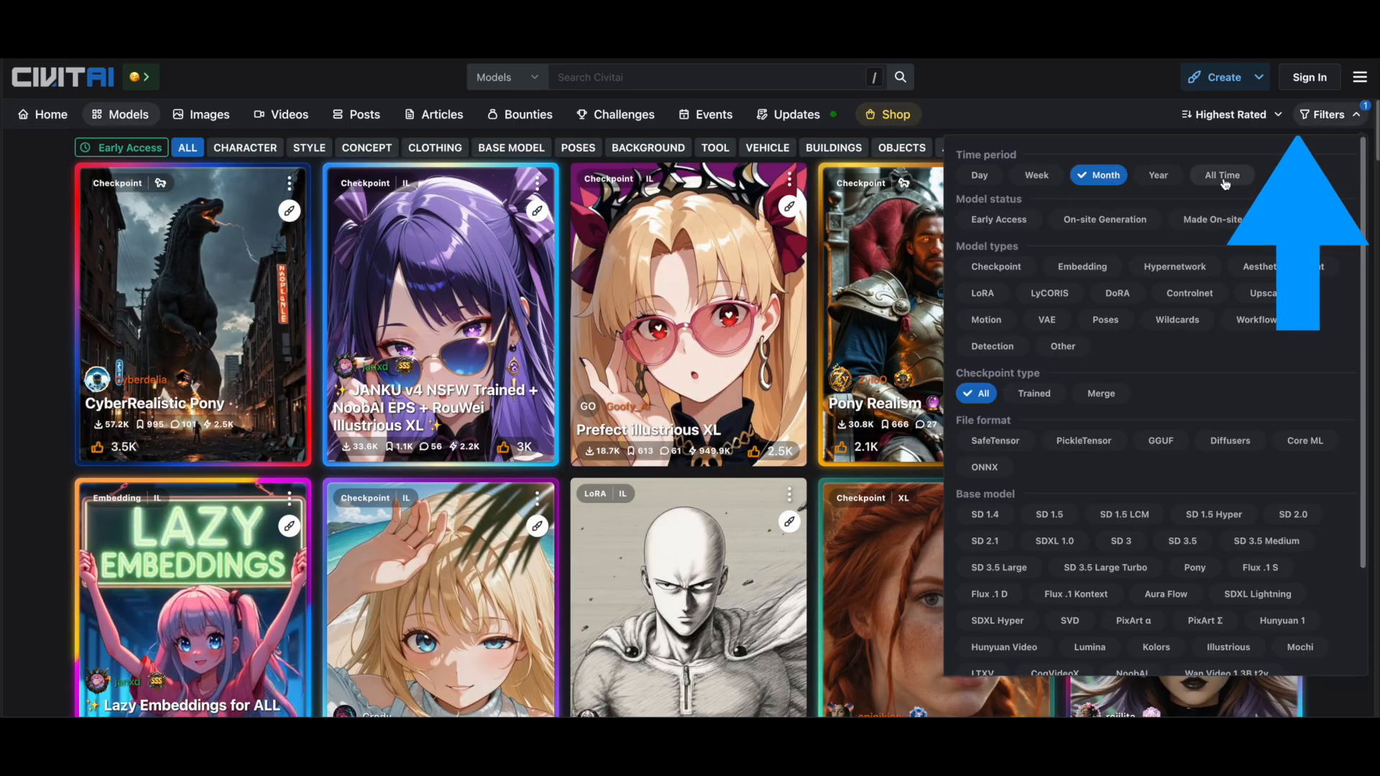
click(980, 293)
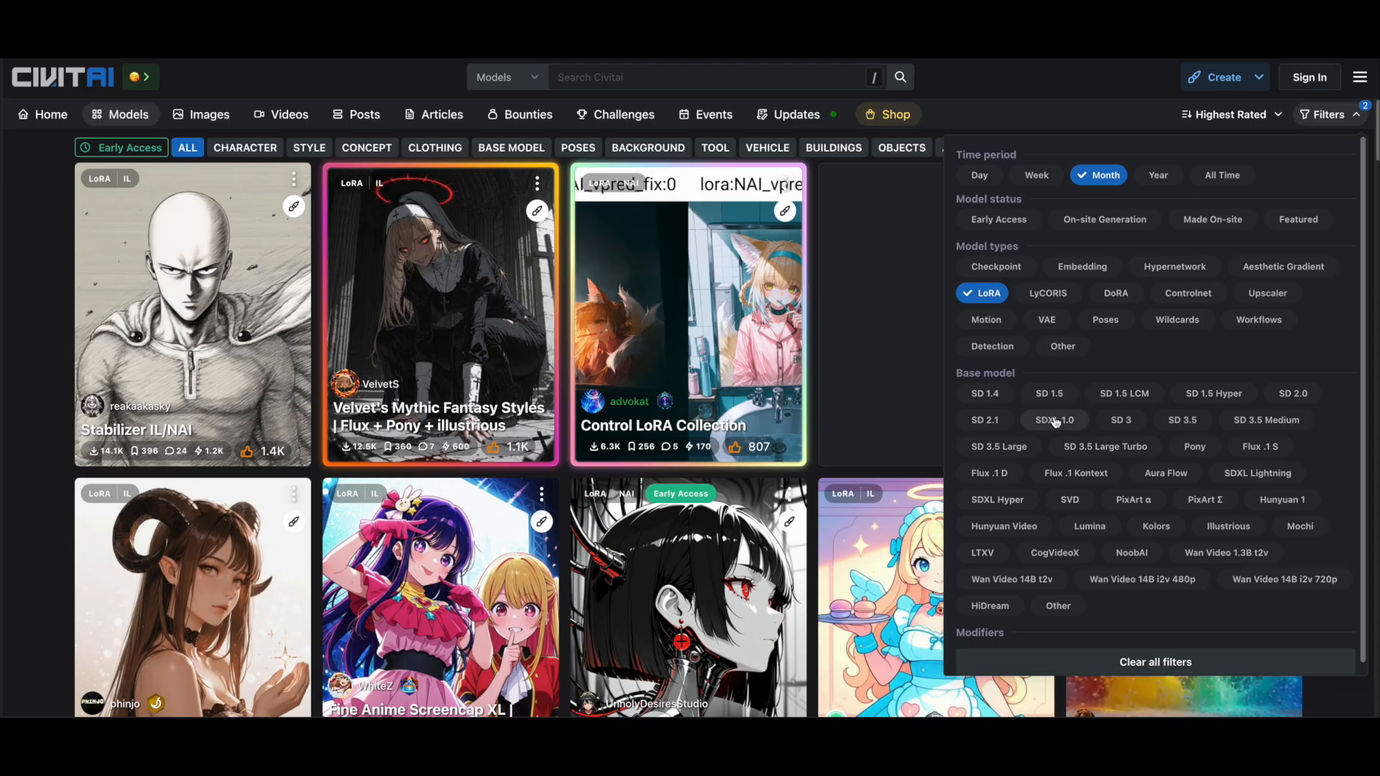
click(1053, 419)
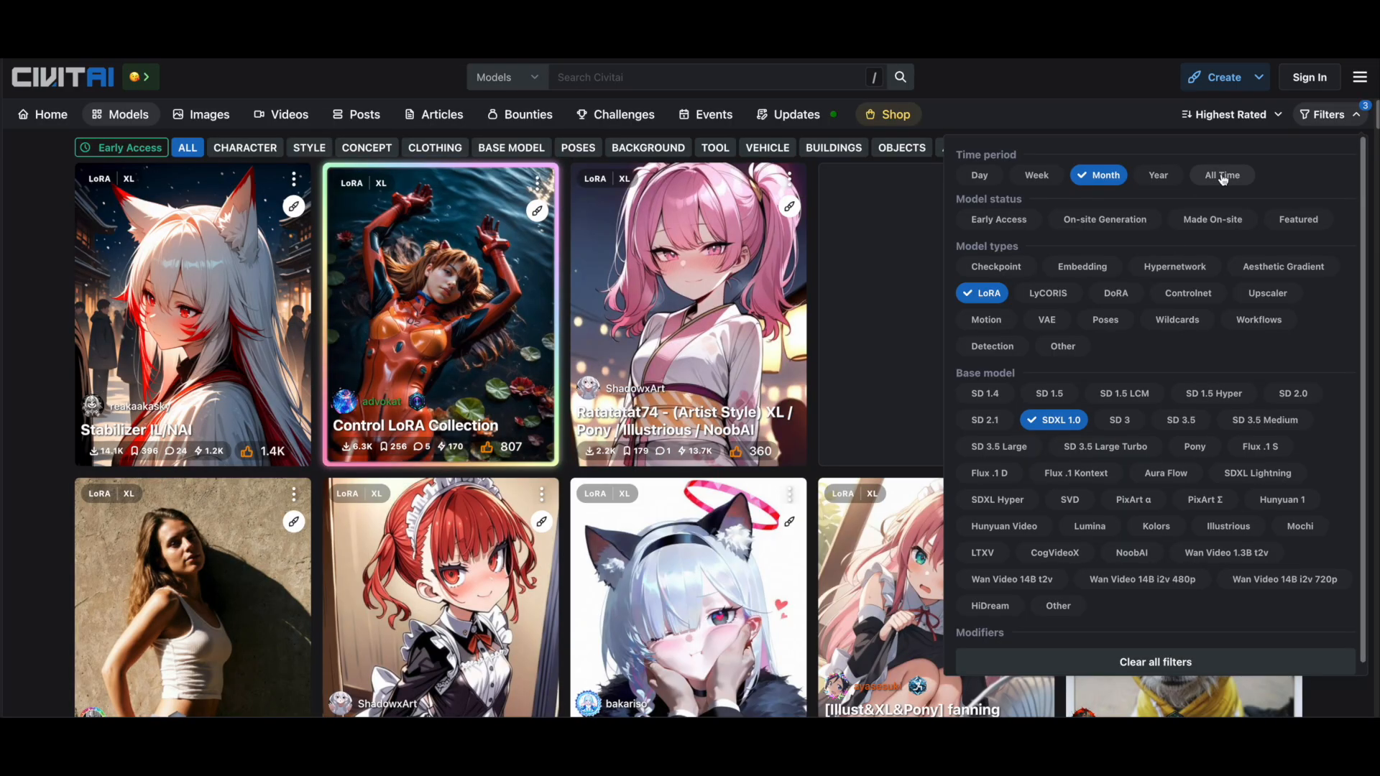
click(1221, 175)
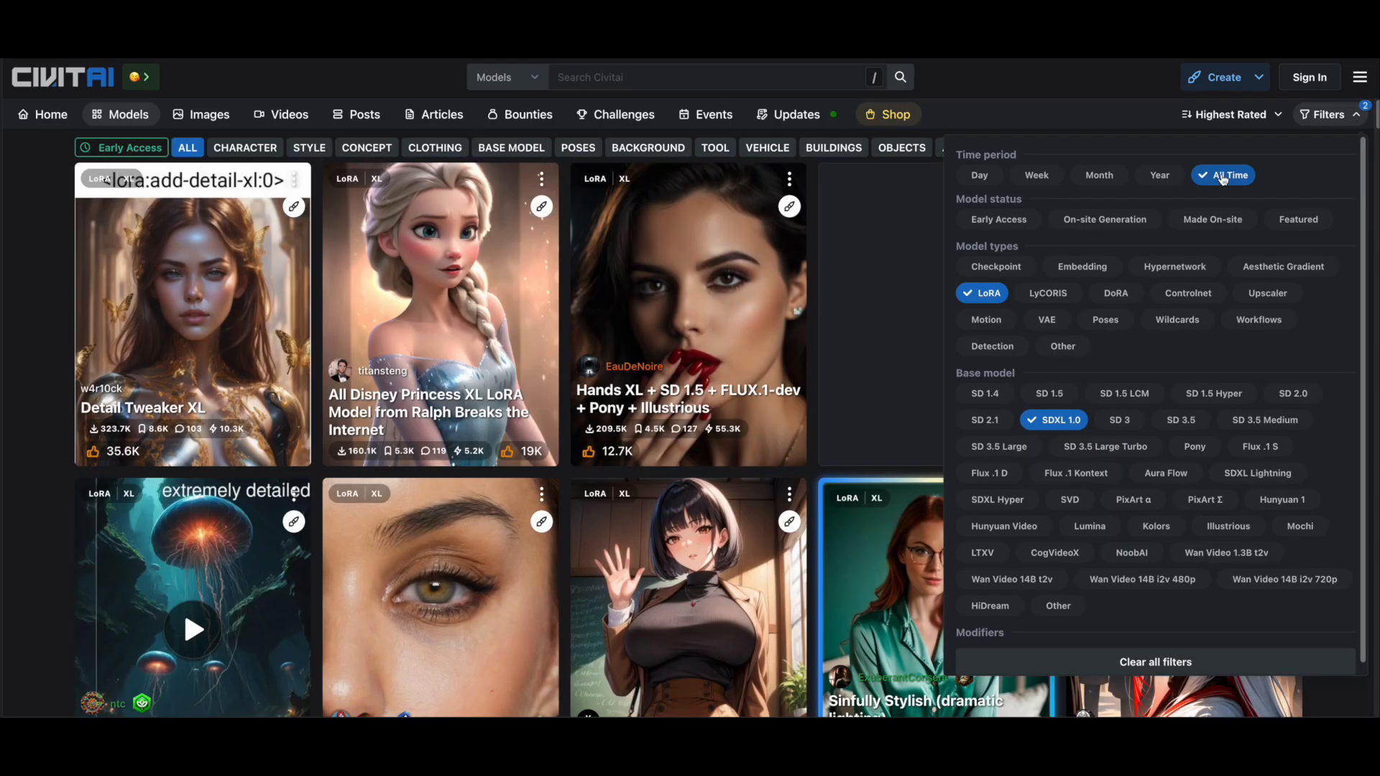
click(1328, 114)
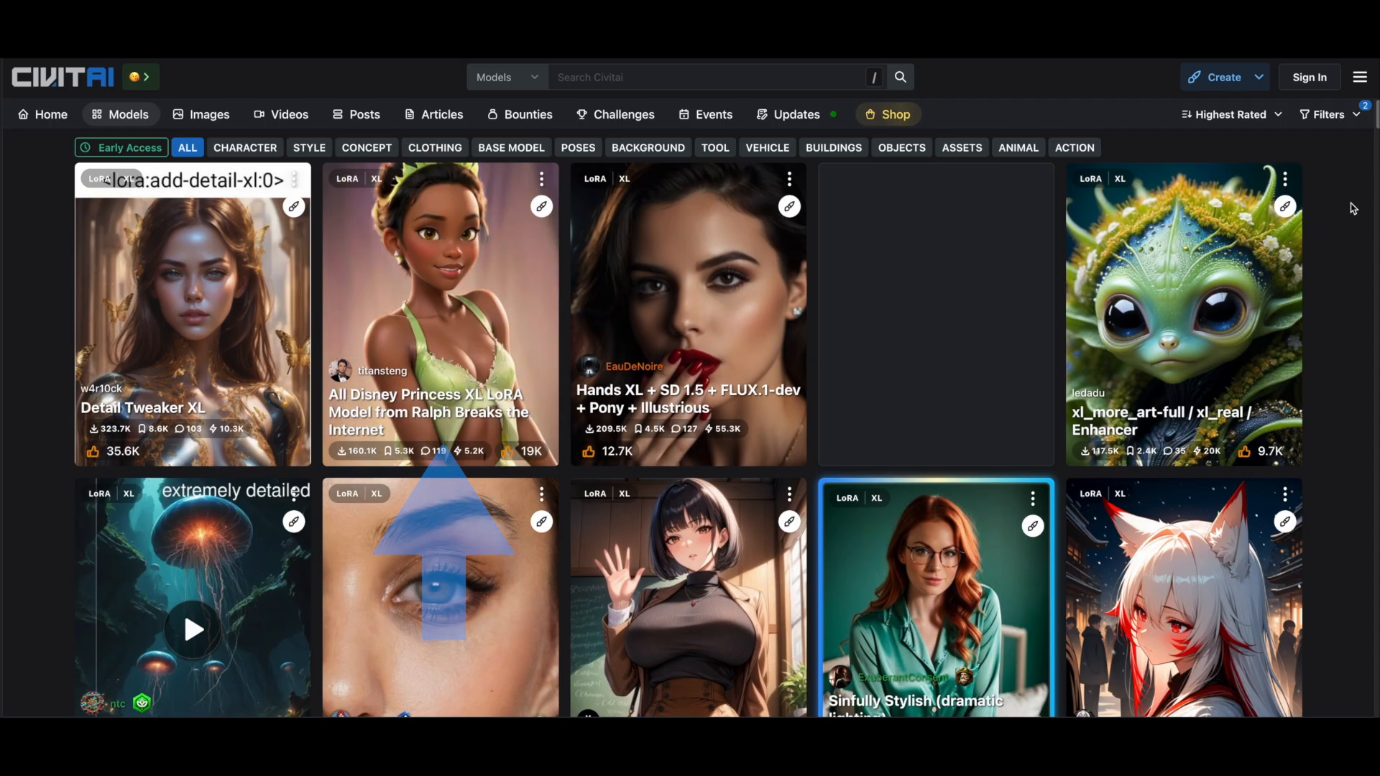
scroll(down, 3)
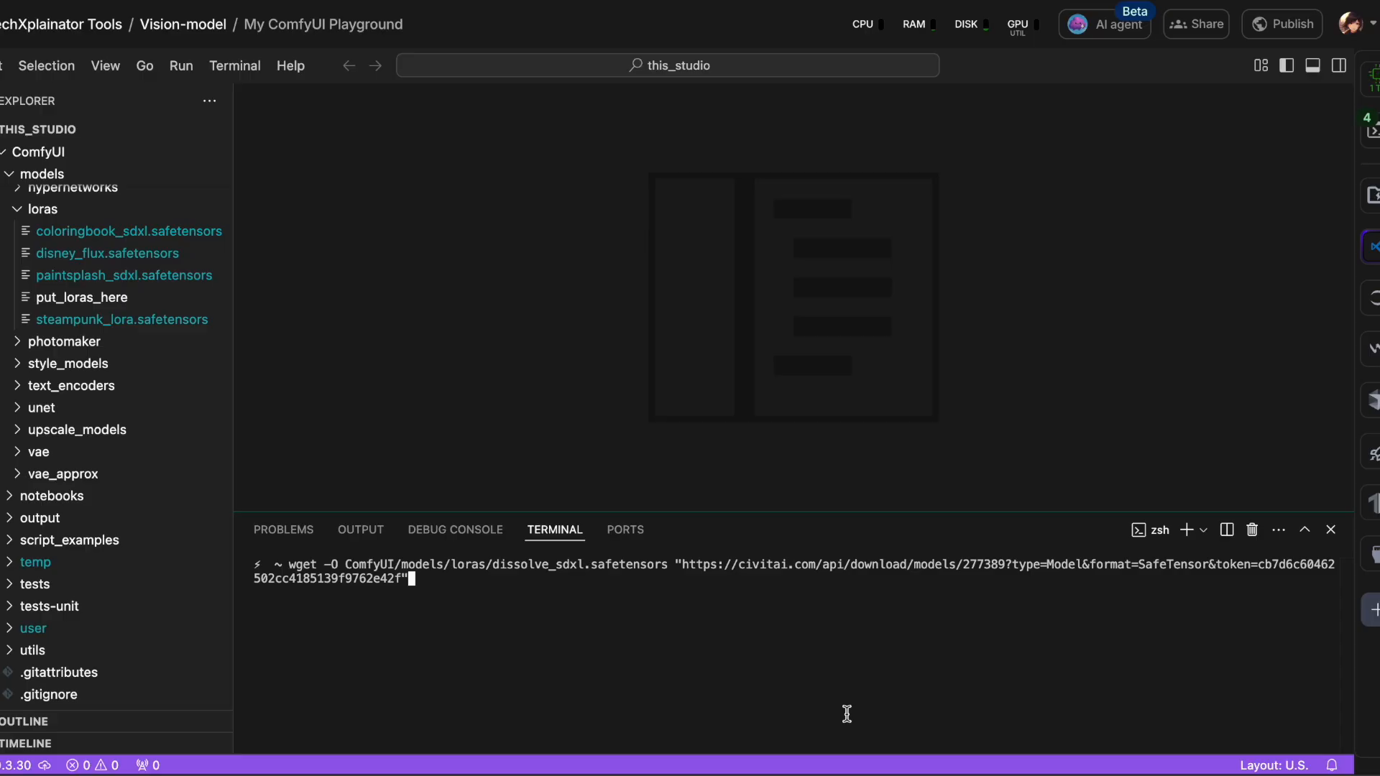
Download the dissolve LoRA into ComfyUI/models/loras with wget and the Civitai URL
key(Return)
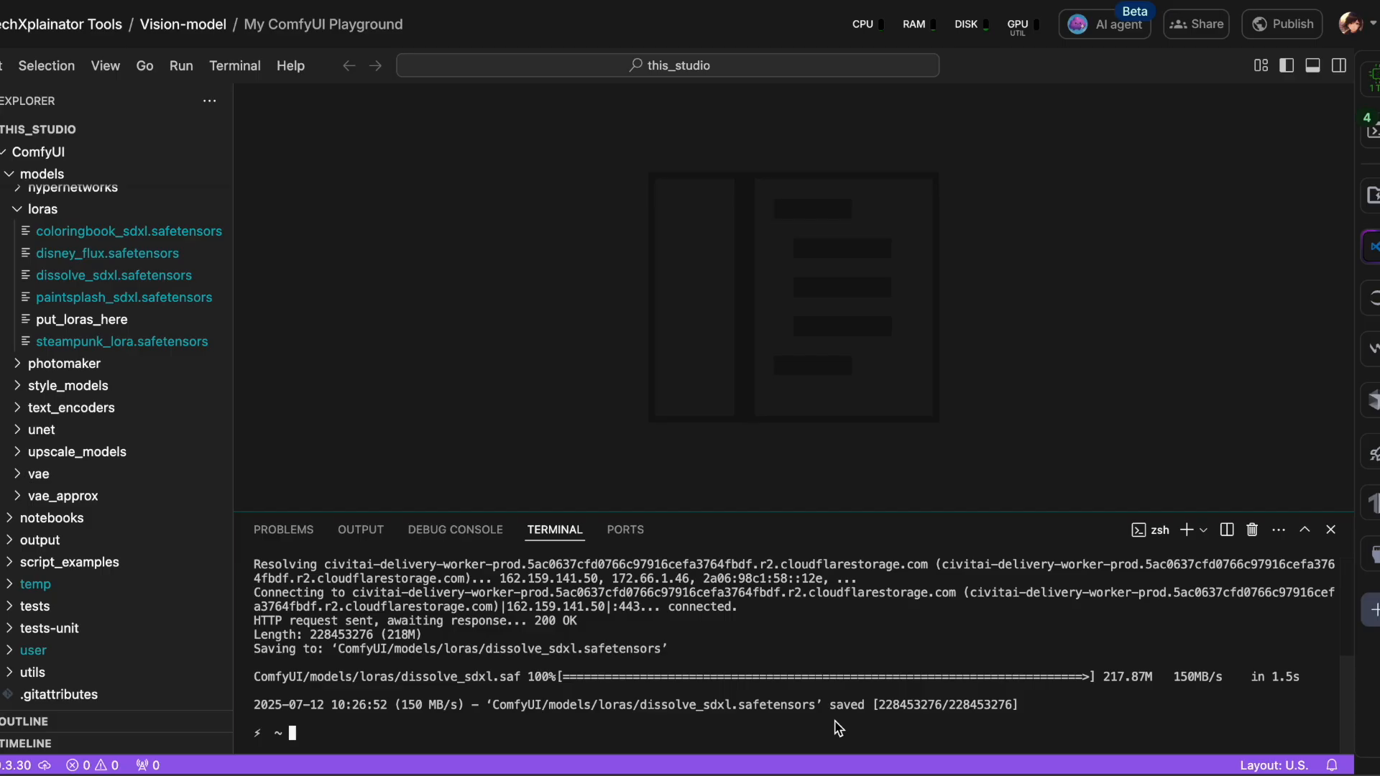
mouse_move(473, 737)
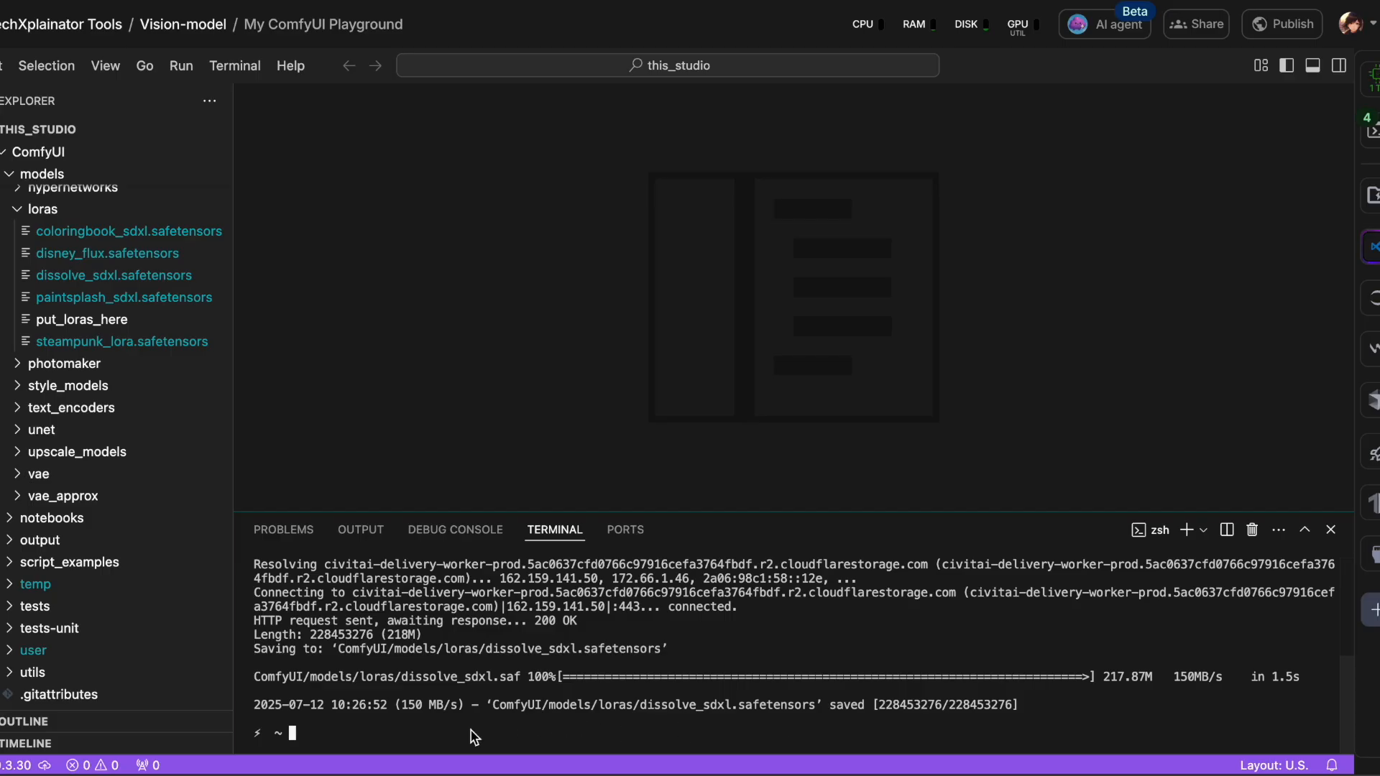
text(wget -O ComfyUI/models/loras/dissolve_flux.safetensors "https://civitai.com/api/download/models/1328593?type=Model&format=SafeTensor&token=cb7d6c60462502cc4185139f9762e42f")
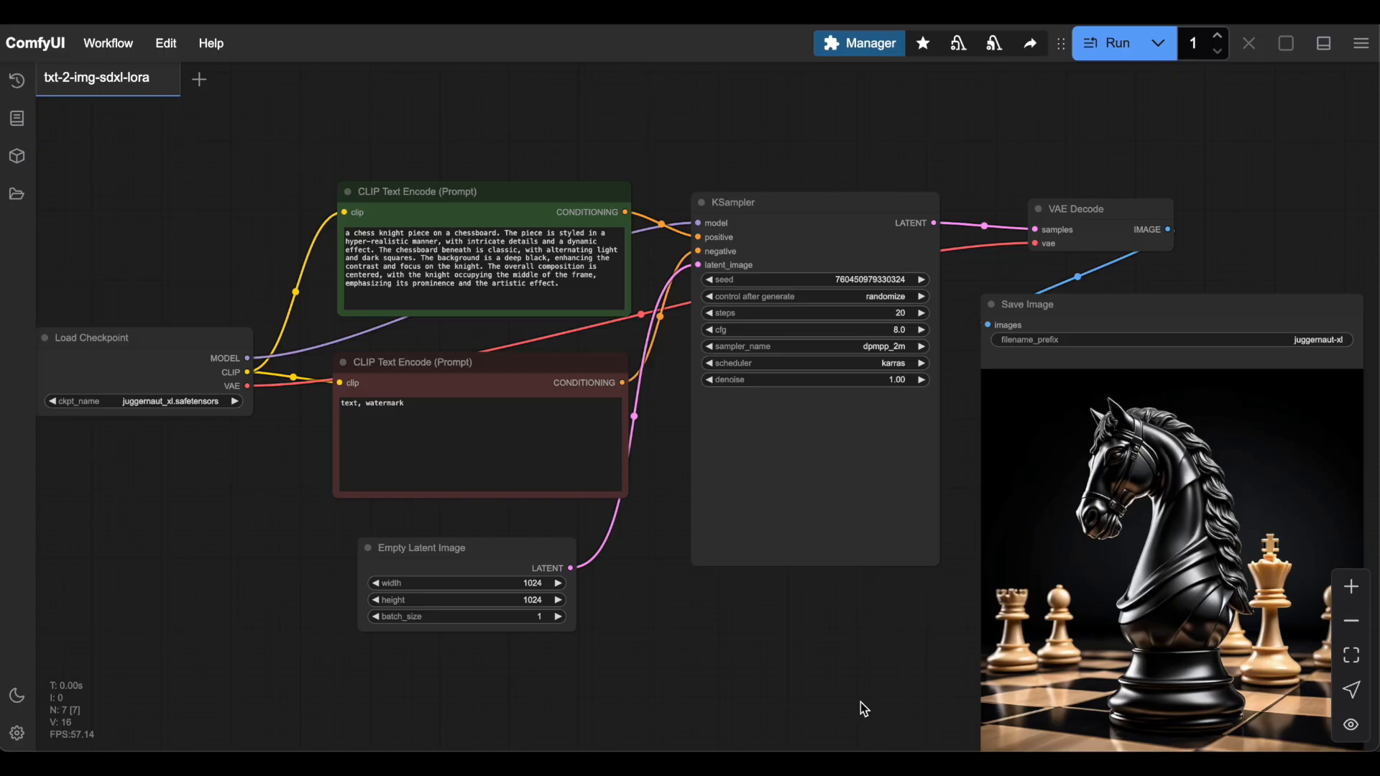
mouse_move(836, 509)
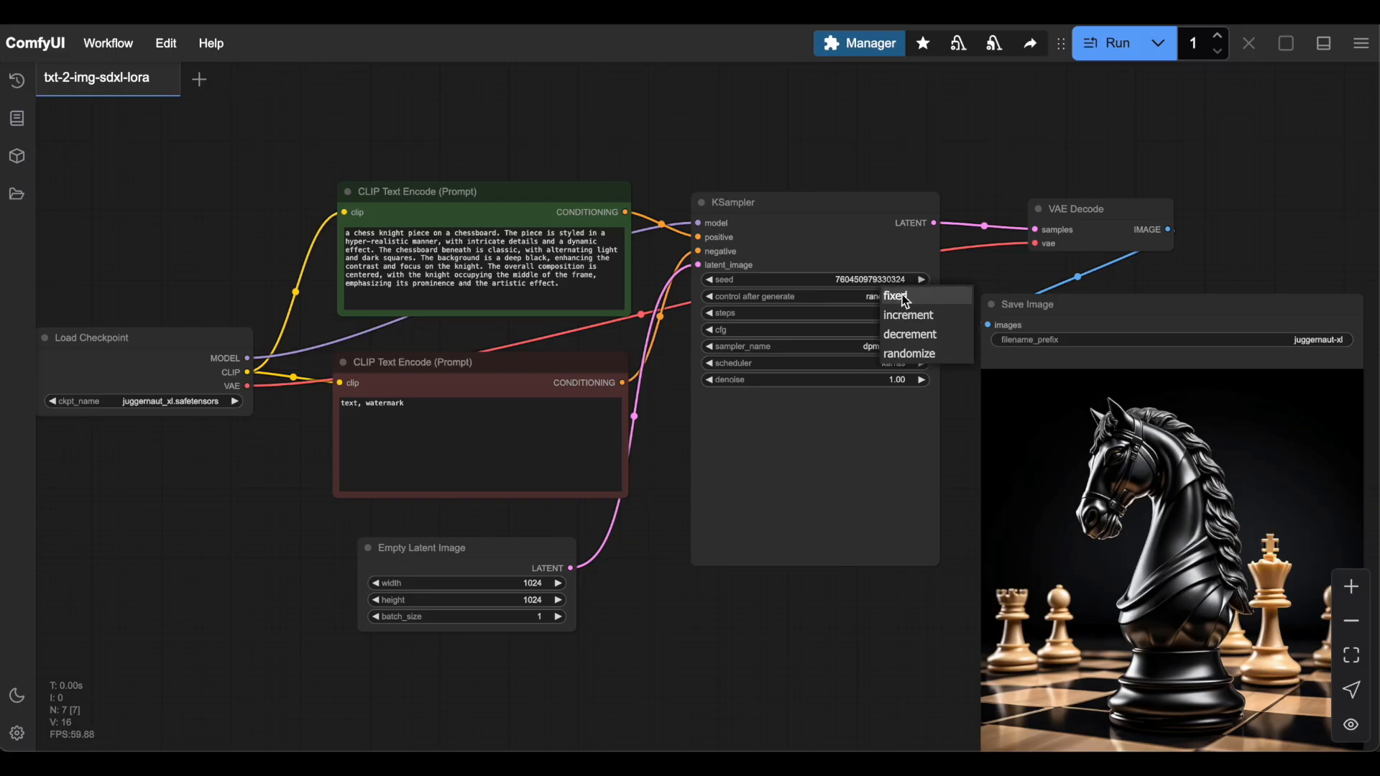
Set the KSampler's 'control after generate' to fixed
click(895, 295)
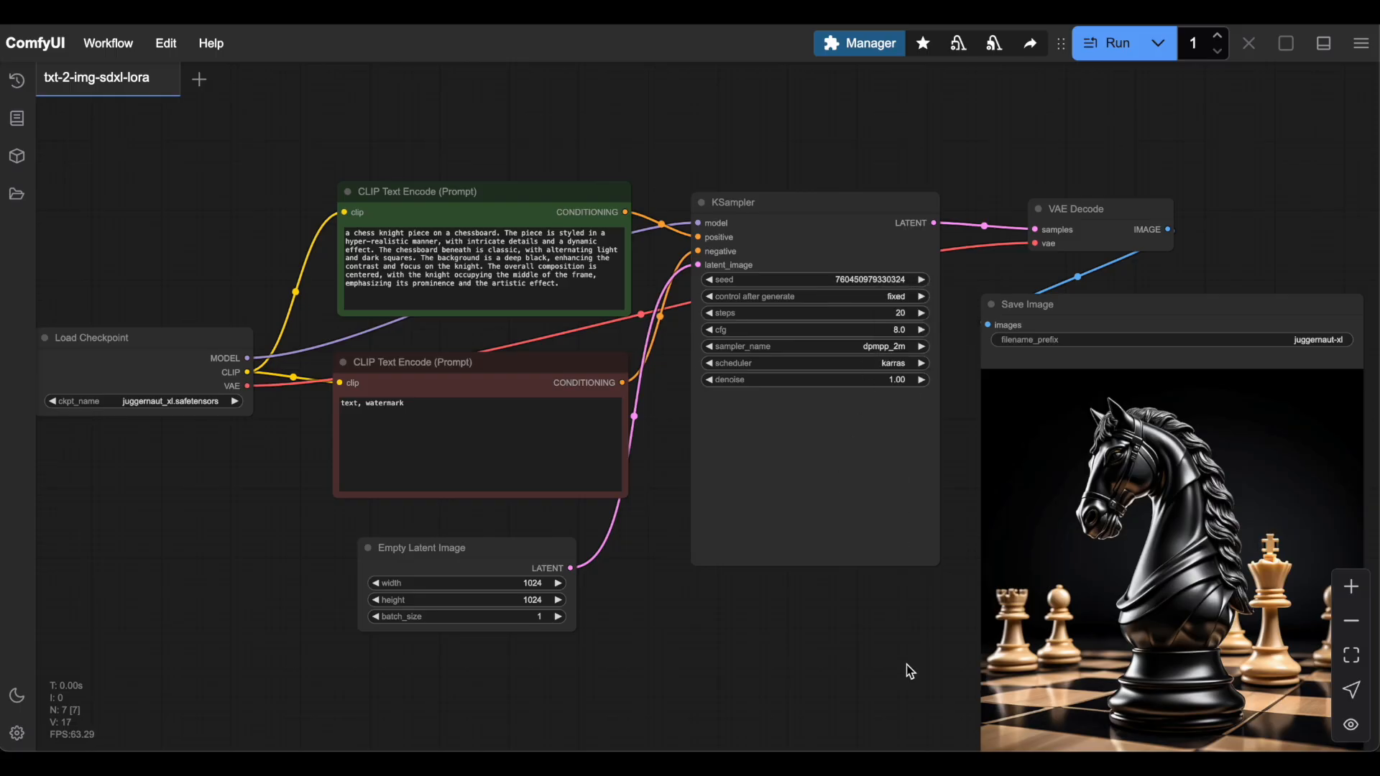
mouse_move(17, 156)
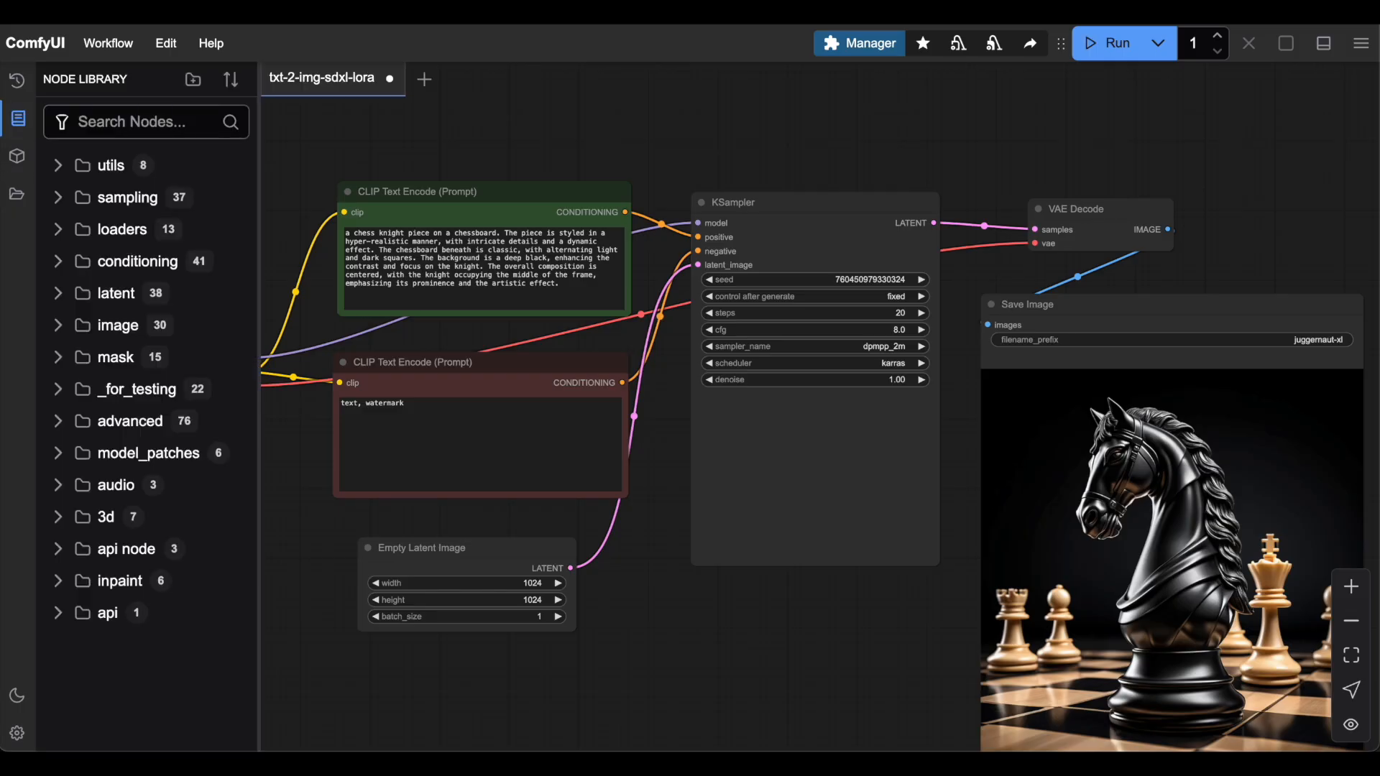
Search the node library for 'lora', add Load LoRA, and hide the library
text(lora)
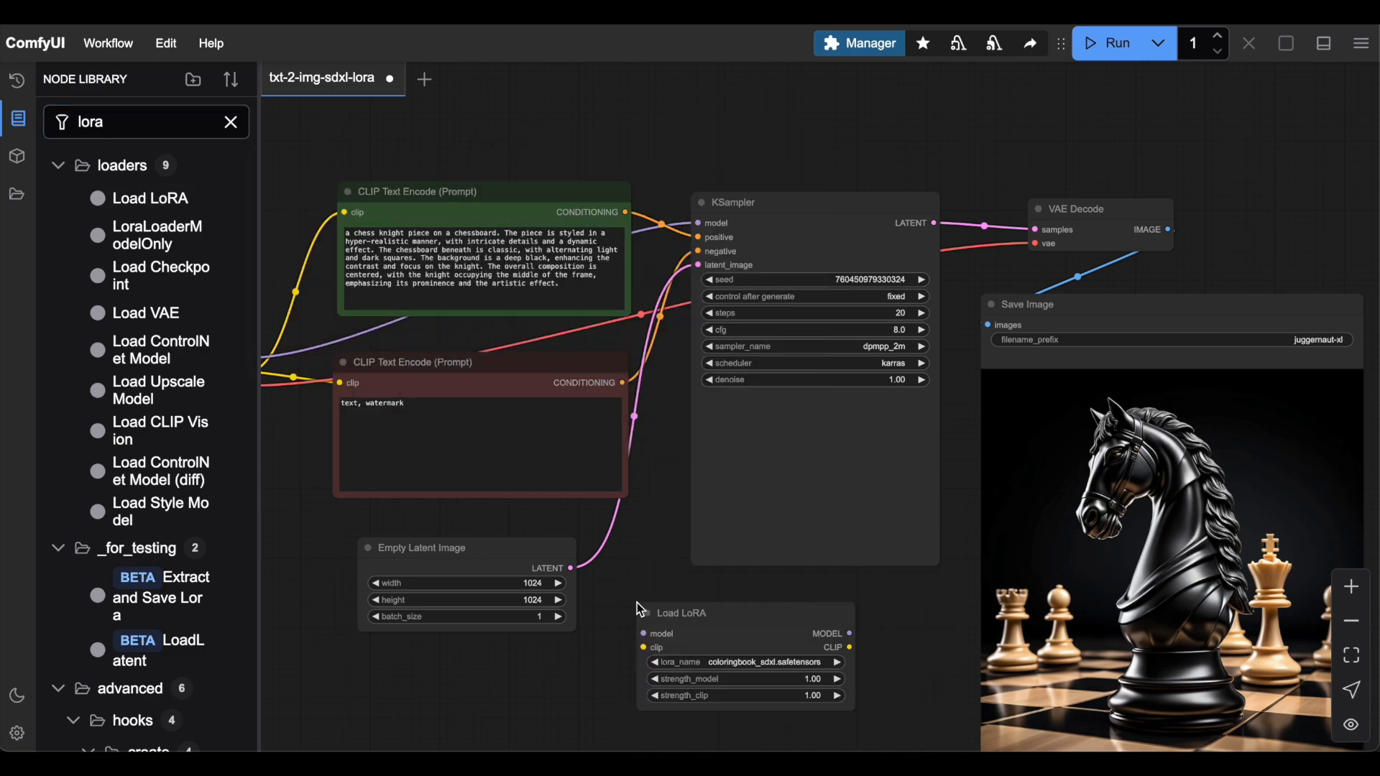
click(16, 118)
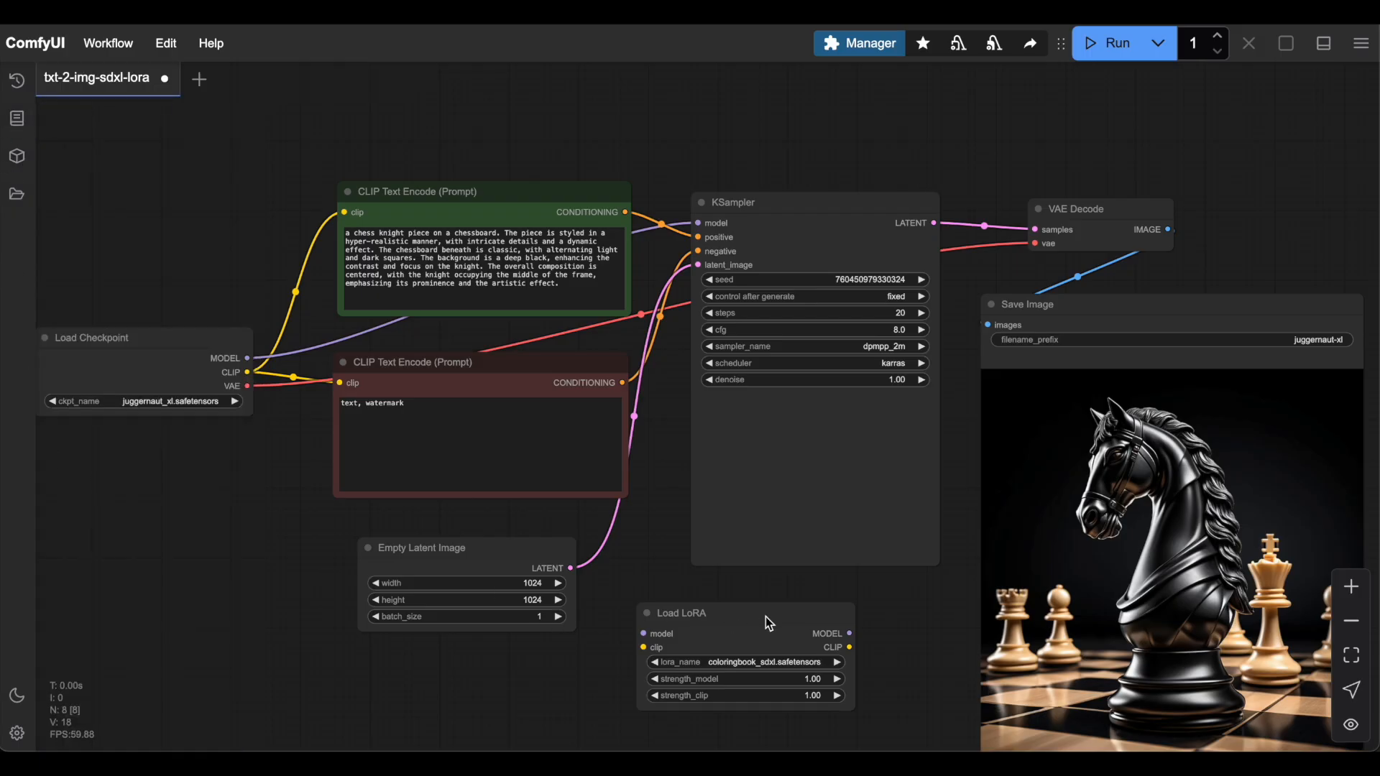
mouse_move(940, 701)
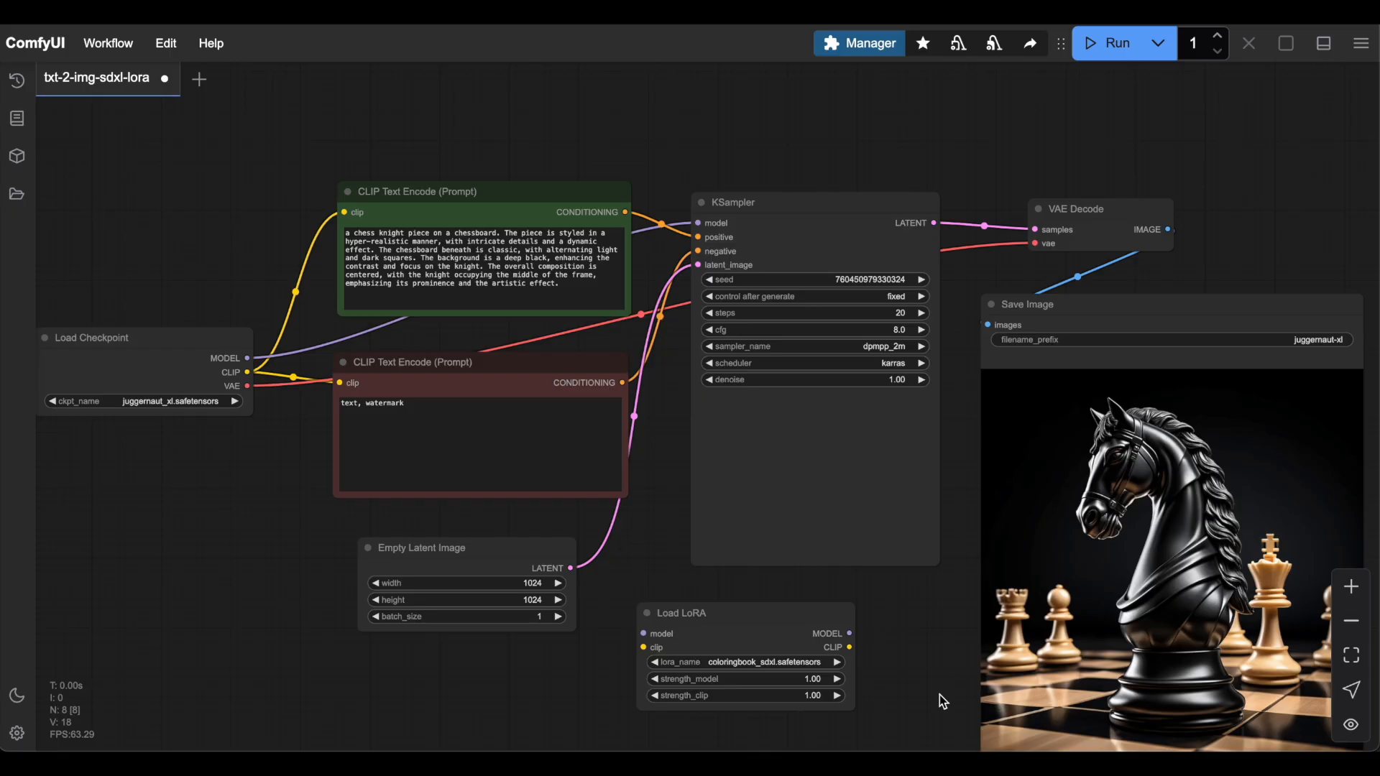
mouse_move(816, 635)
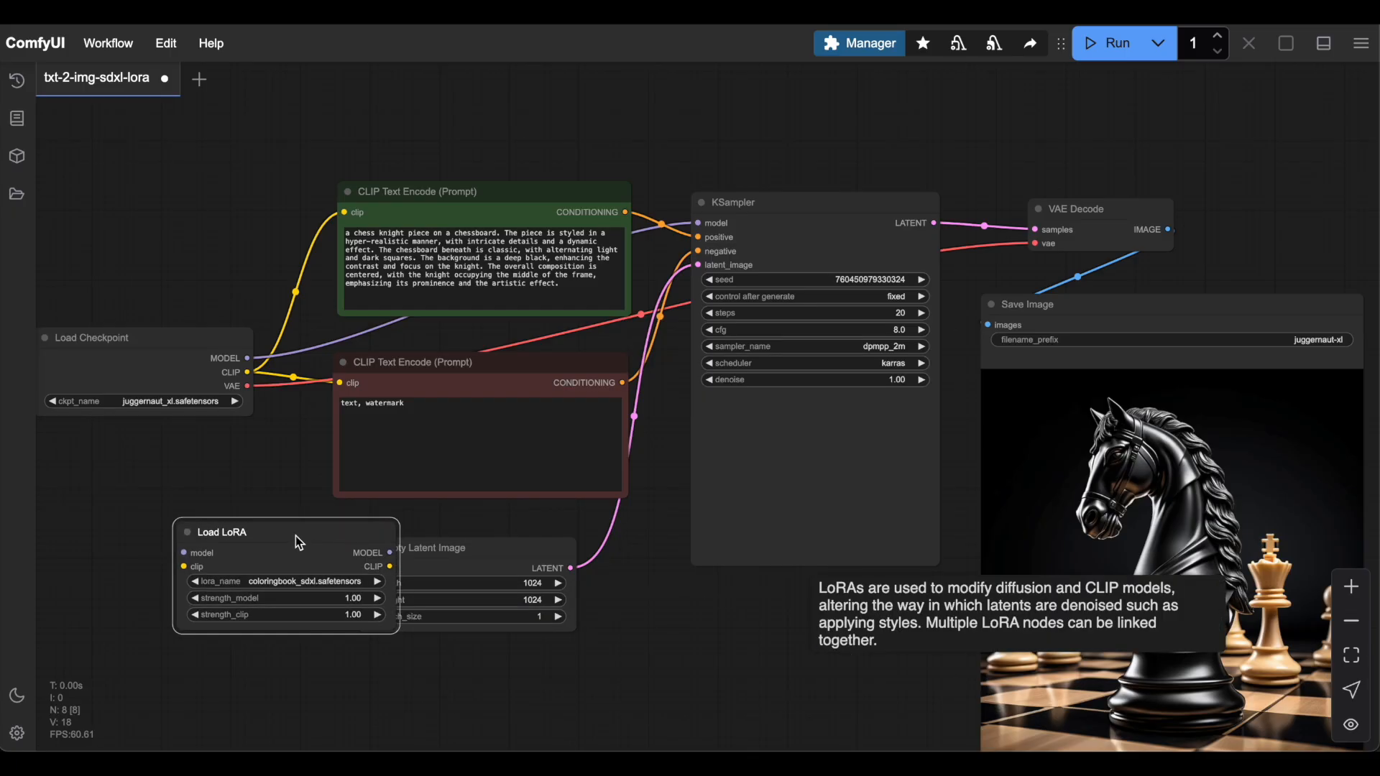
Move the Load LoRA node below the Load Checkpoint node
drag(296, 532, 225, 489)
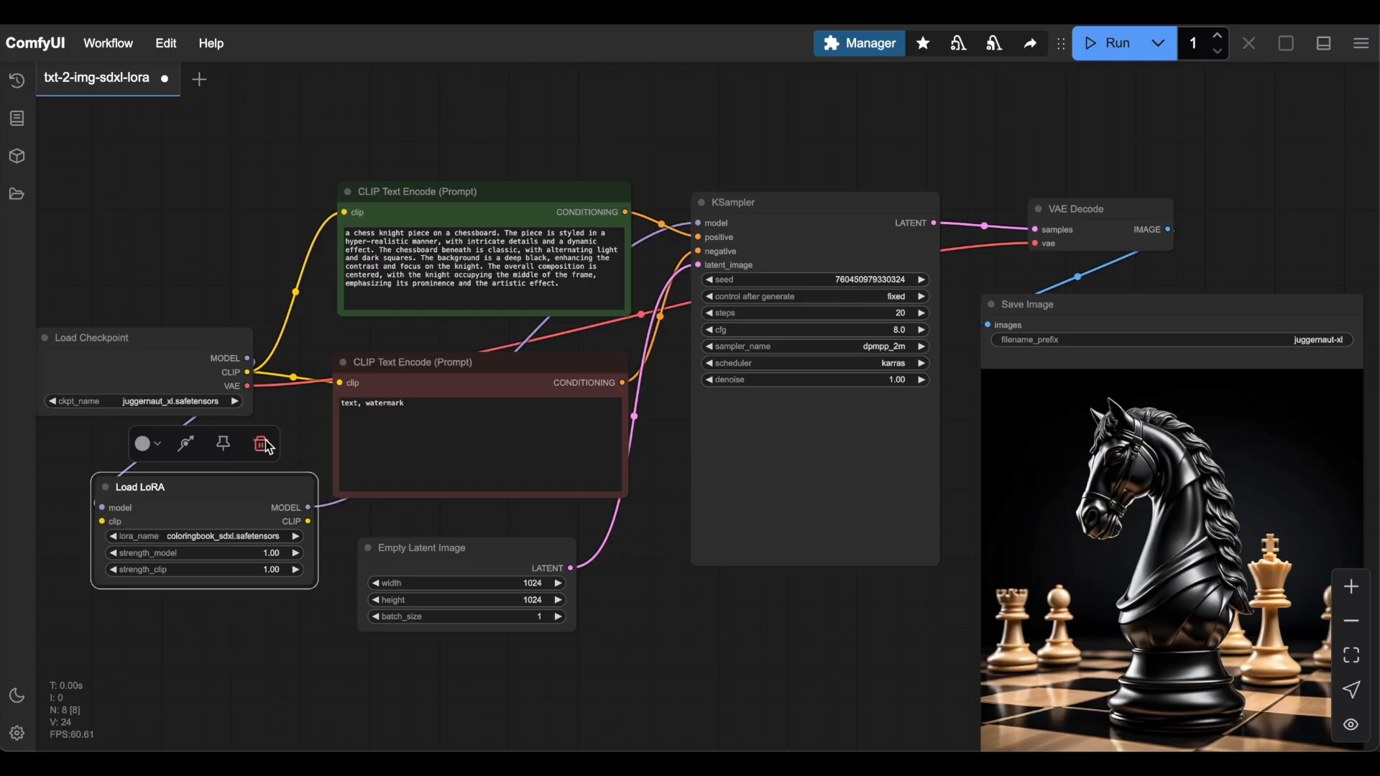
mouse_move(260, 381)
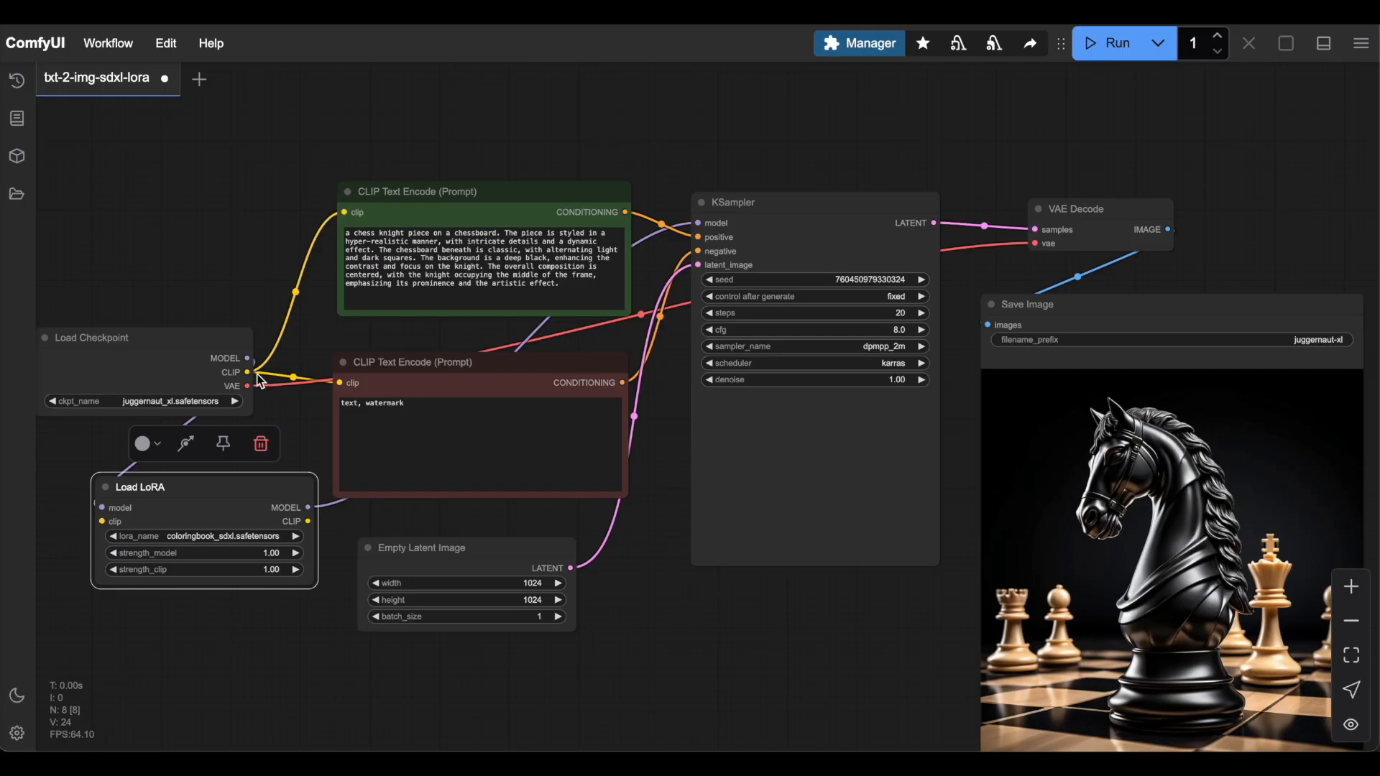
mouse_move(99, 521)
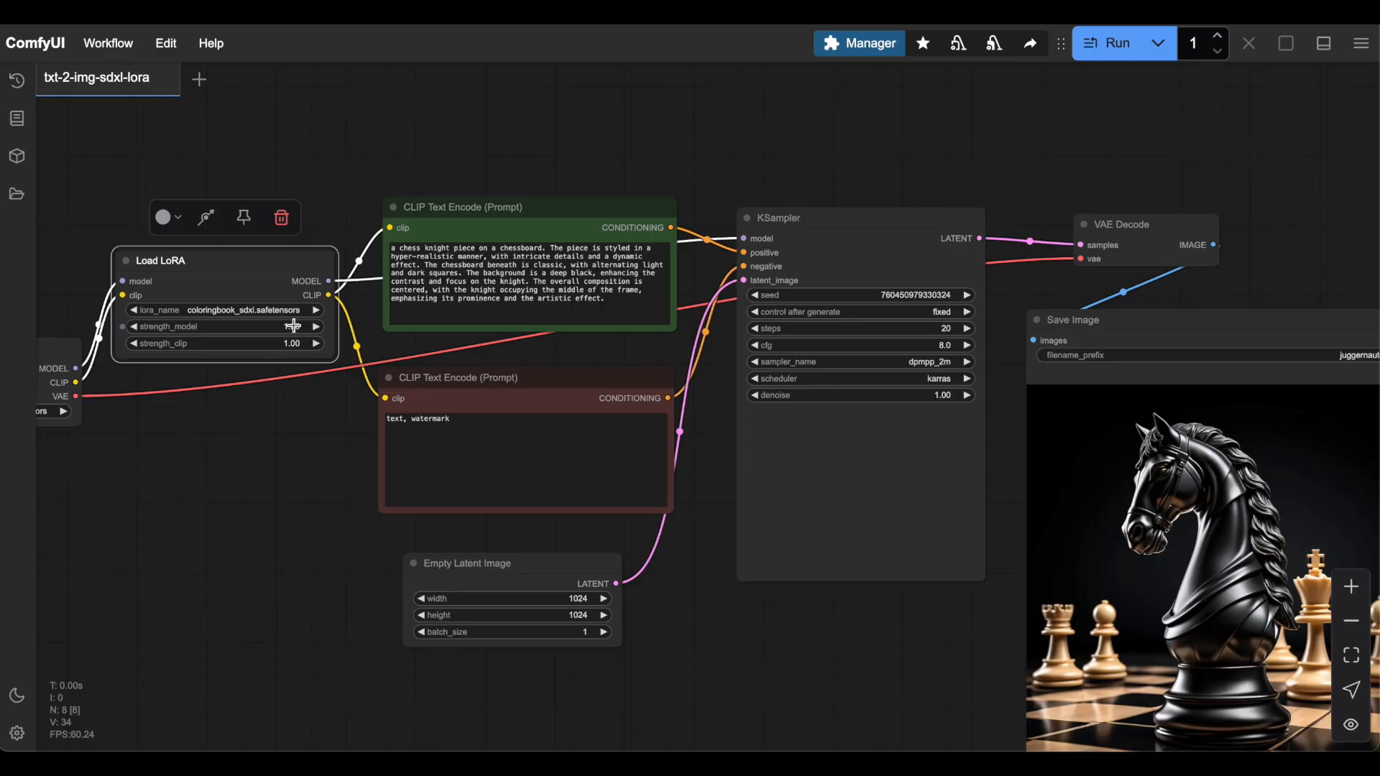
Set Load LoRA's lora_name to dissolve_sdxl.safetensors and generate the chess knight
click(224, 309)
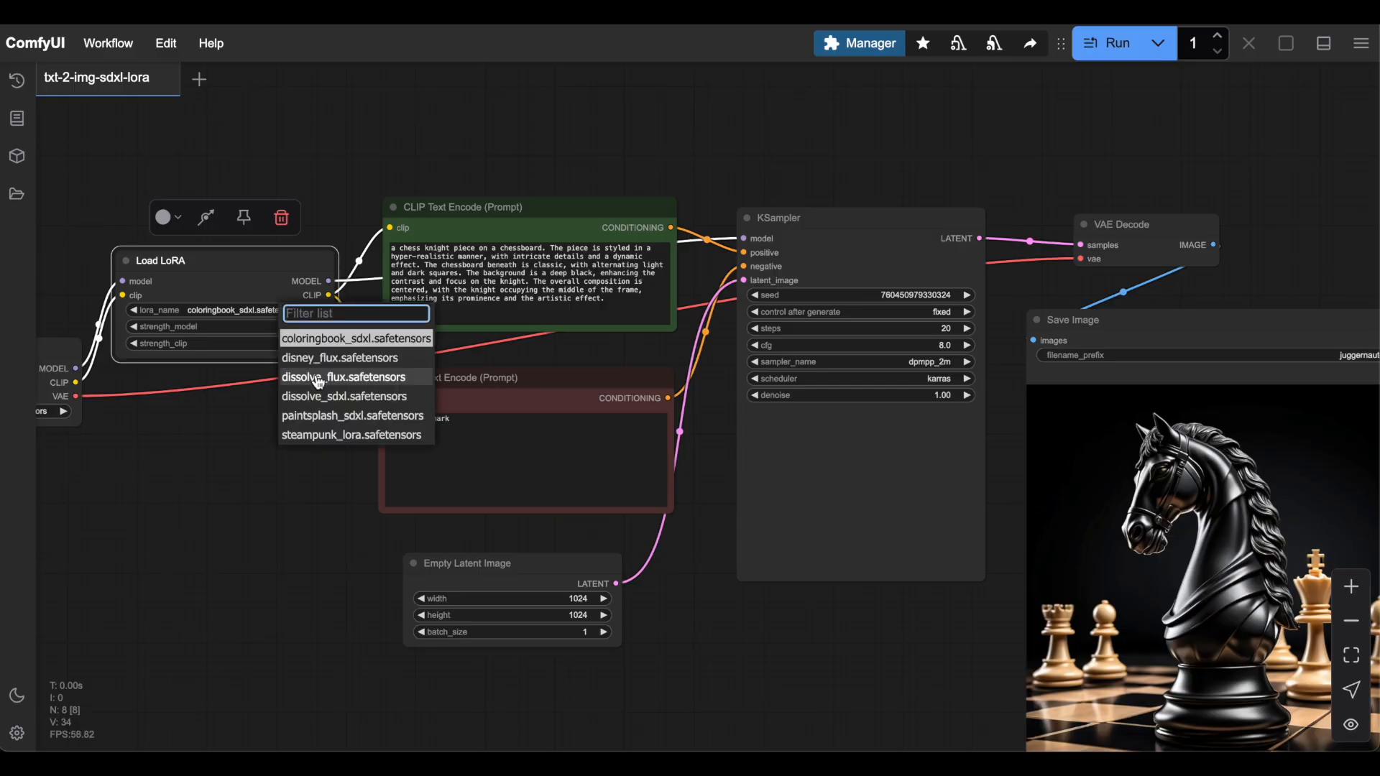
click(344, 396)
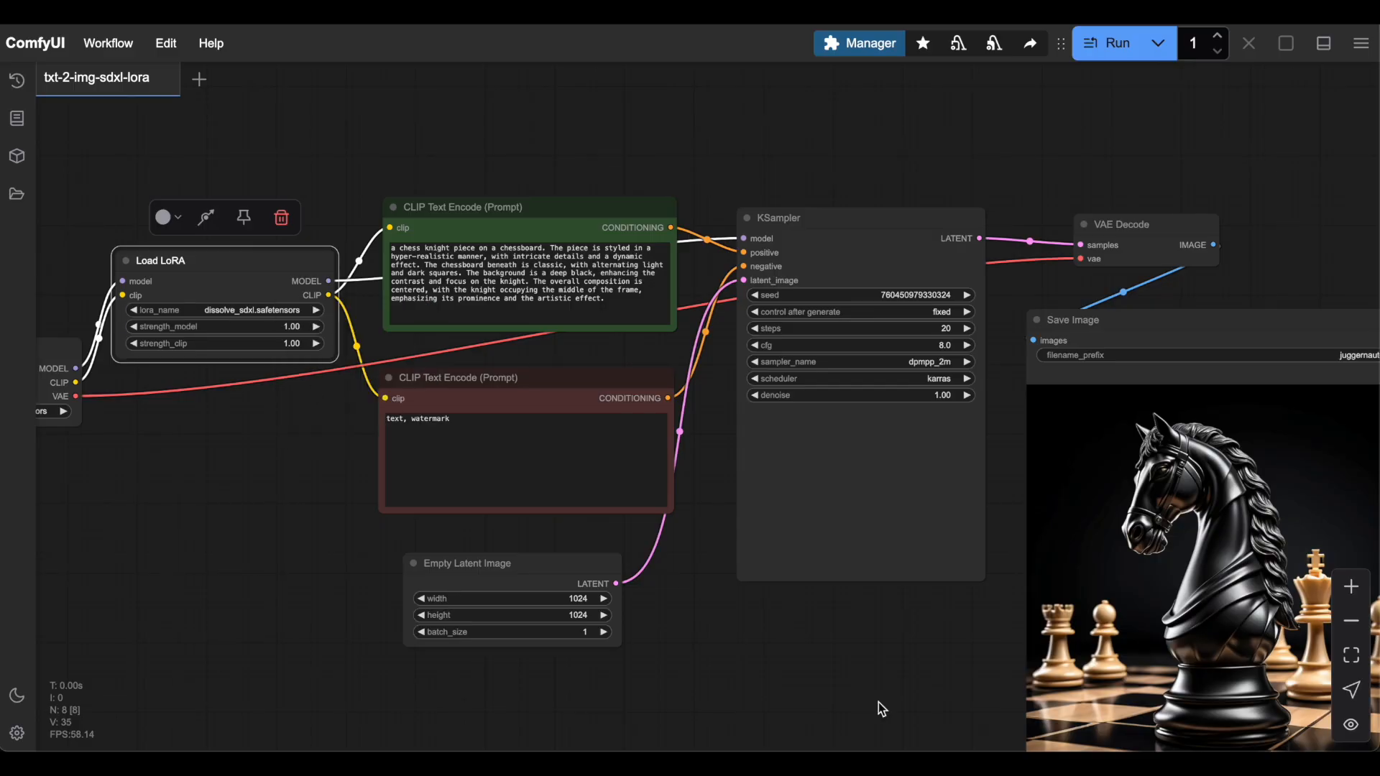
click(528, 255)
text(0.)
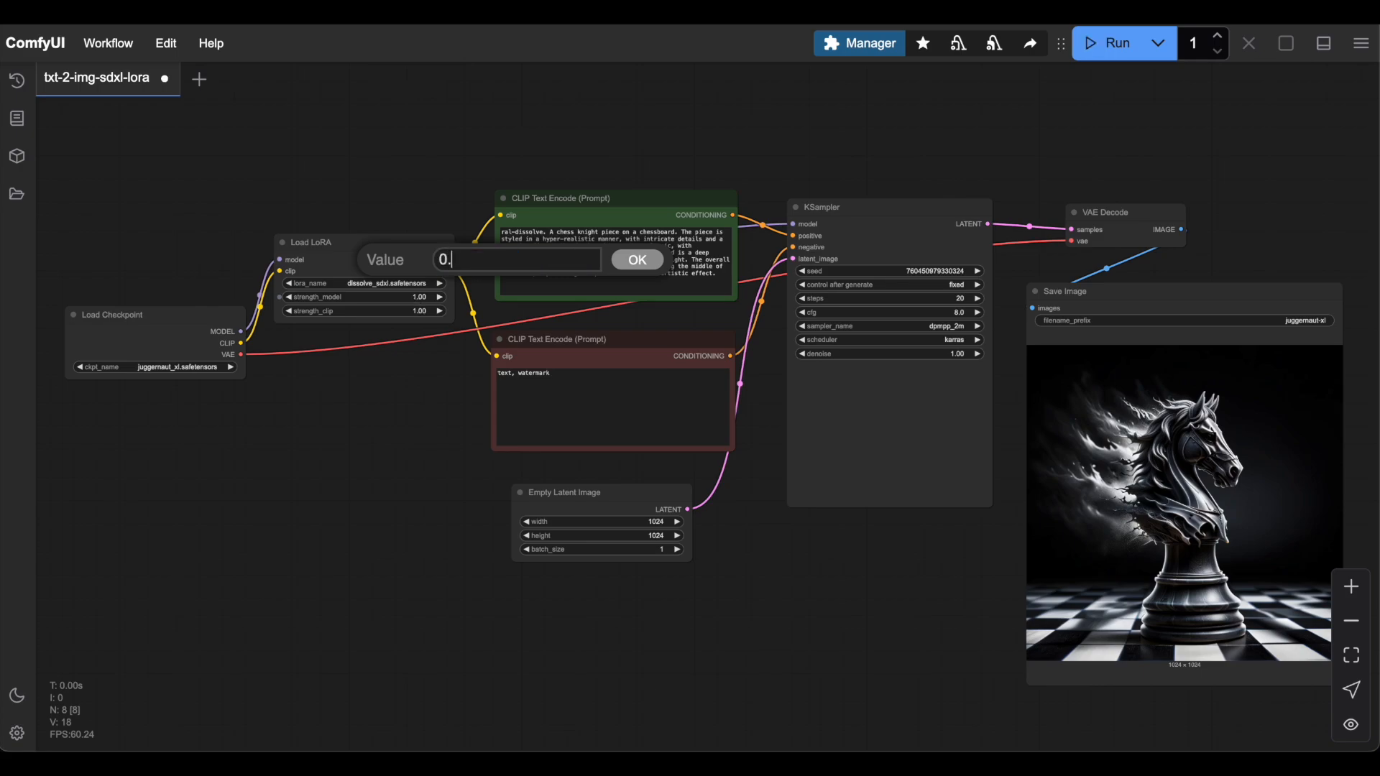
Try LoRA model strengths 0.9 and then 1.3, rerunning the generation
click(635, 259)
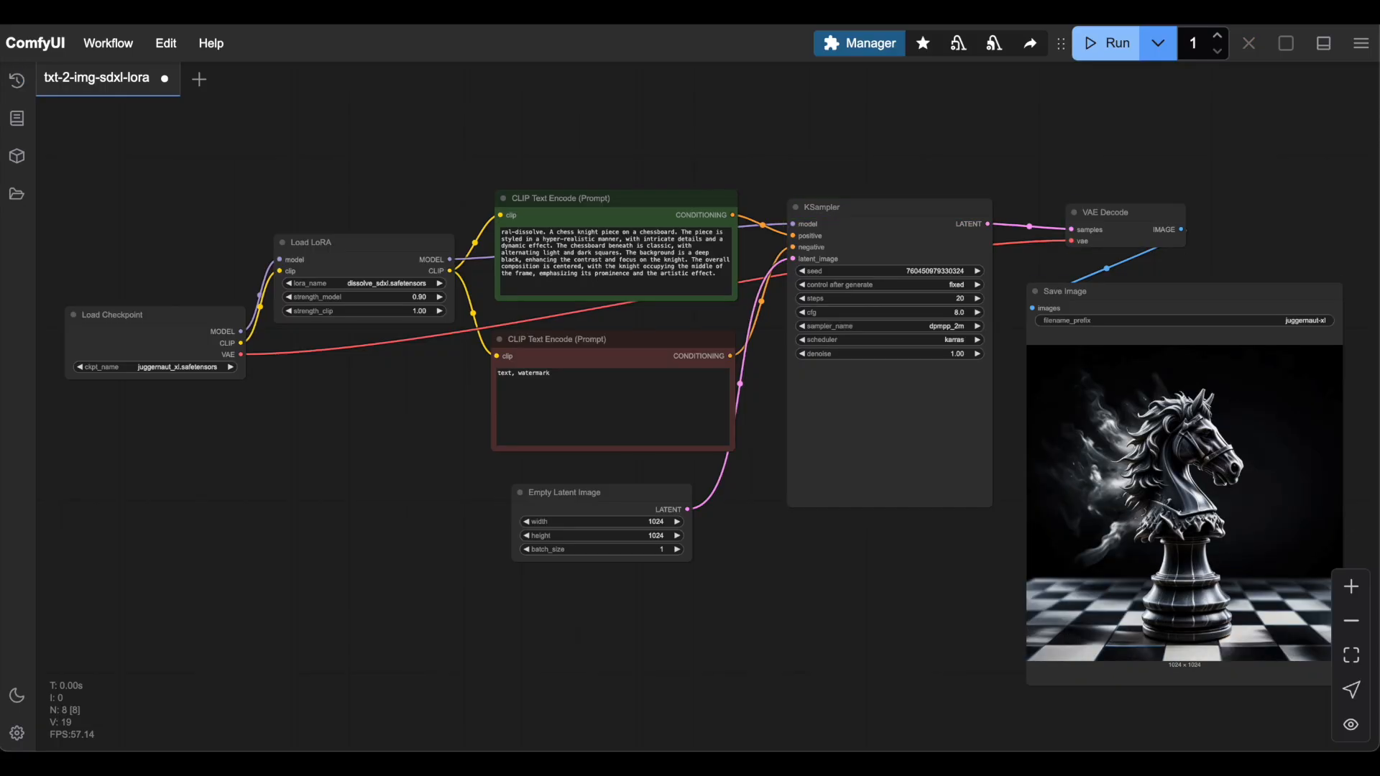
double_click(379, 297)
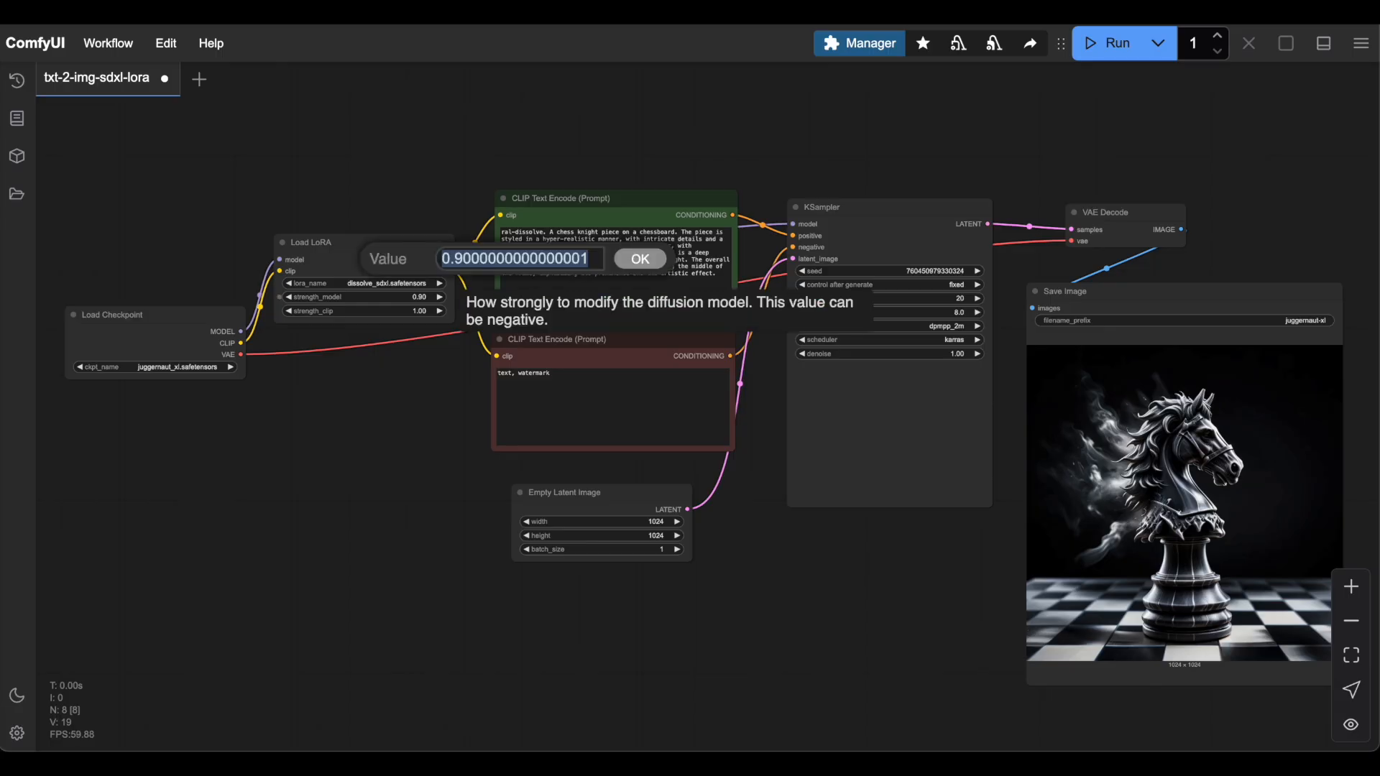
click(638, 258)
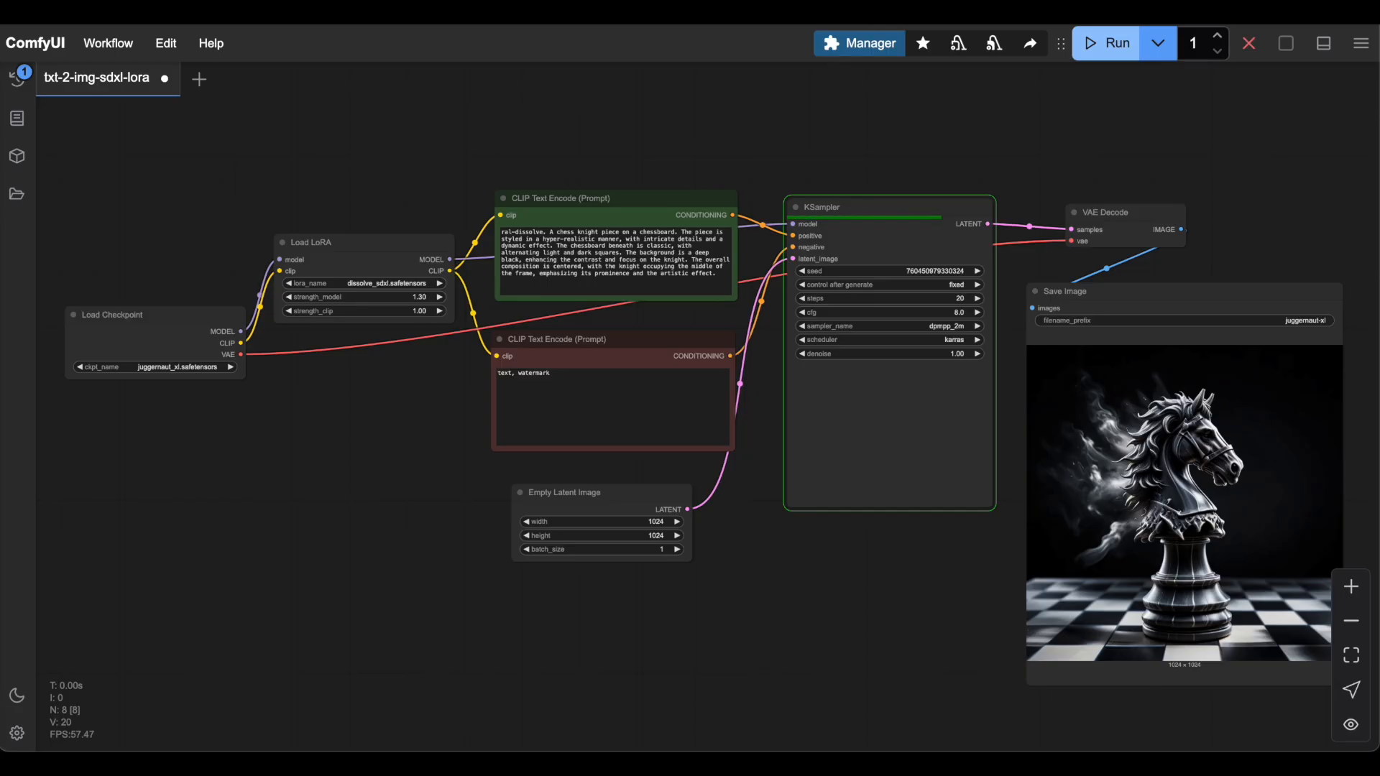
click(1124, 212)
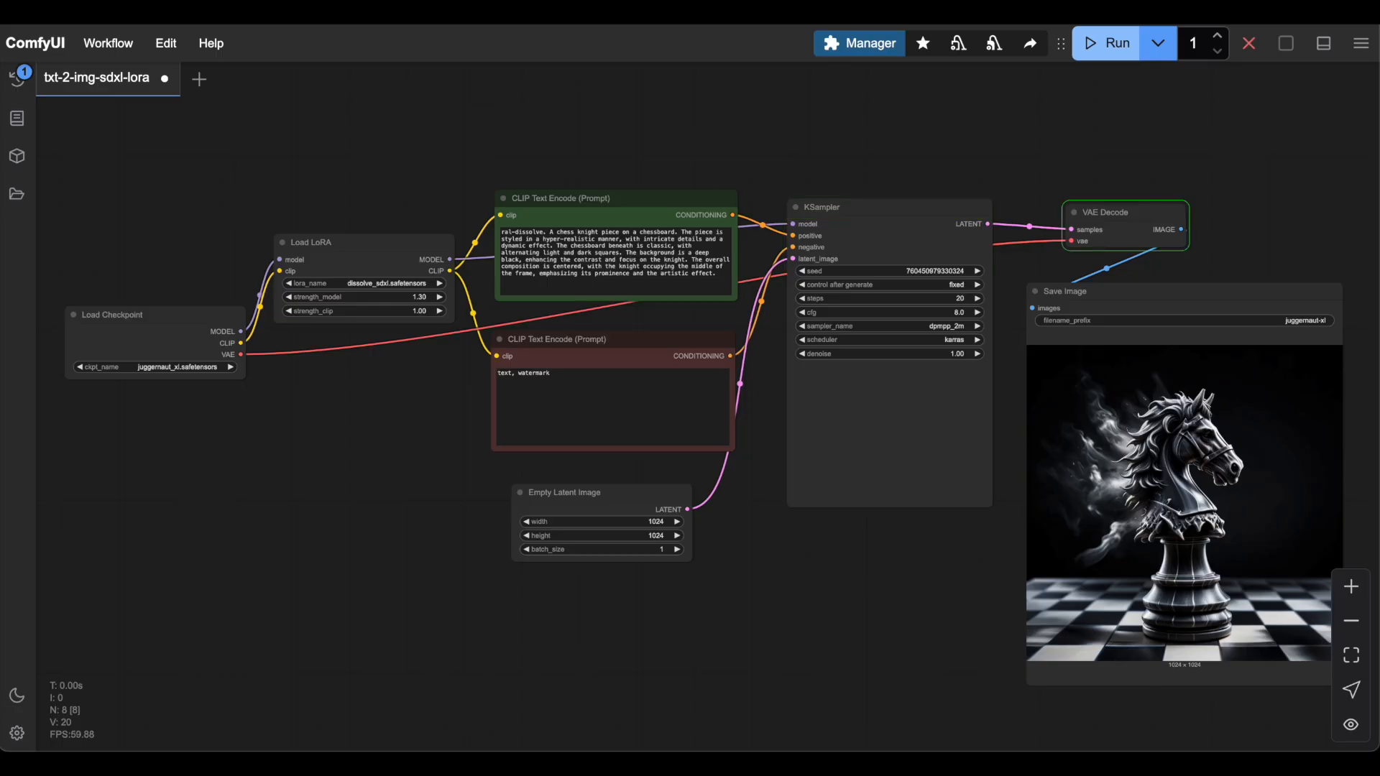
click(1114, 43)
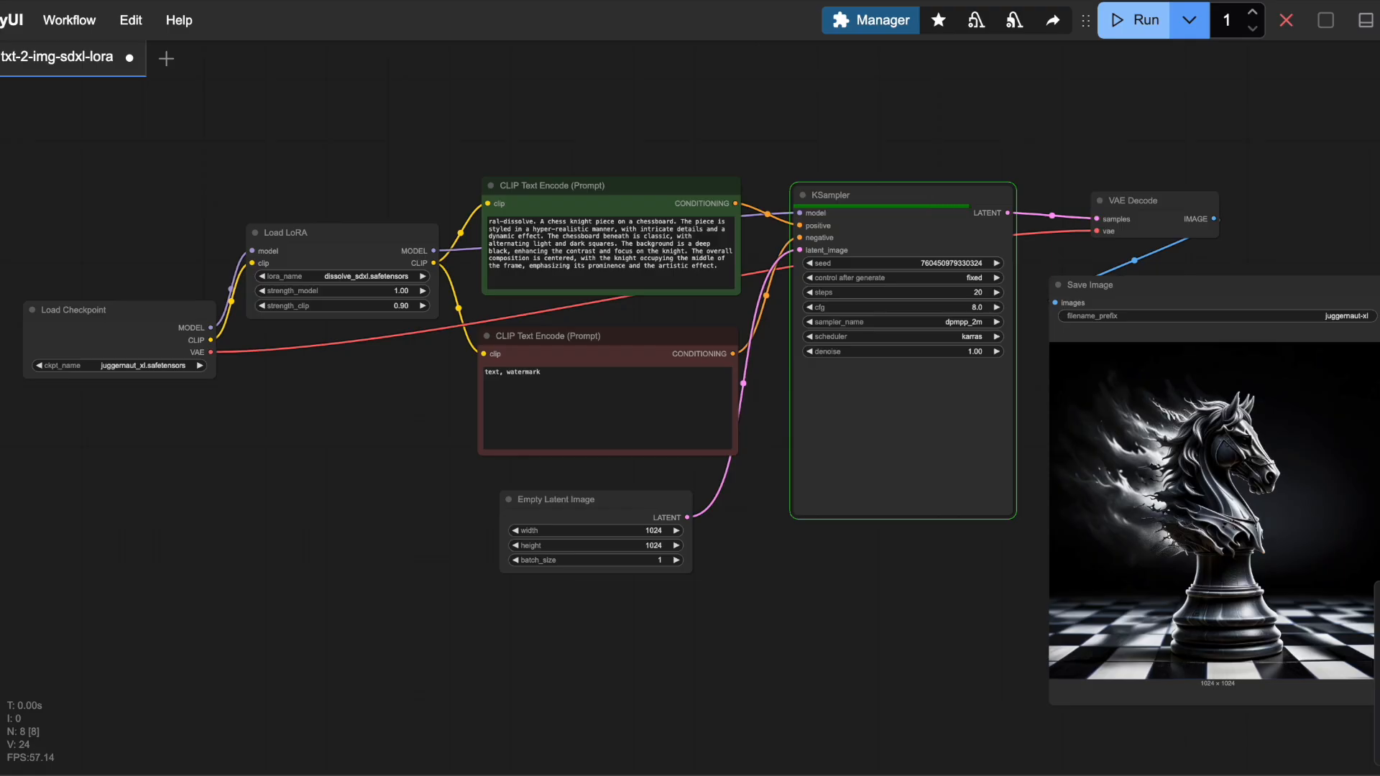
Set the LoRA strength_clip to 1.30 and run the chess-knight generation
click(1153, 200)
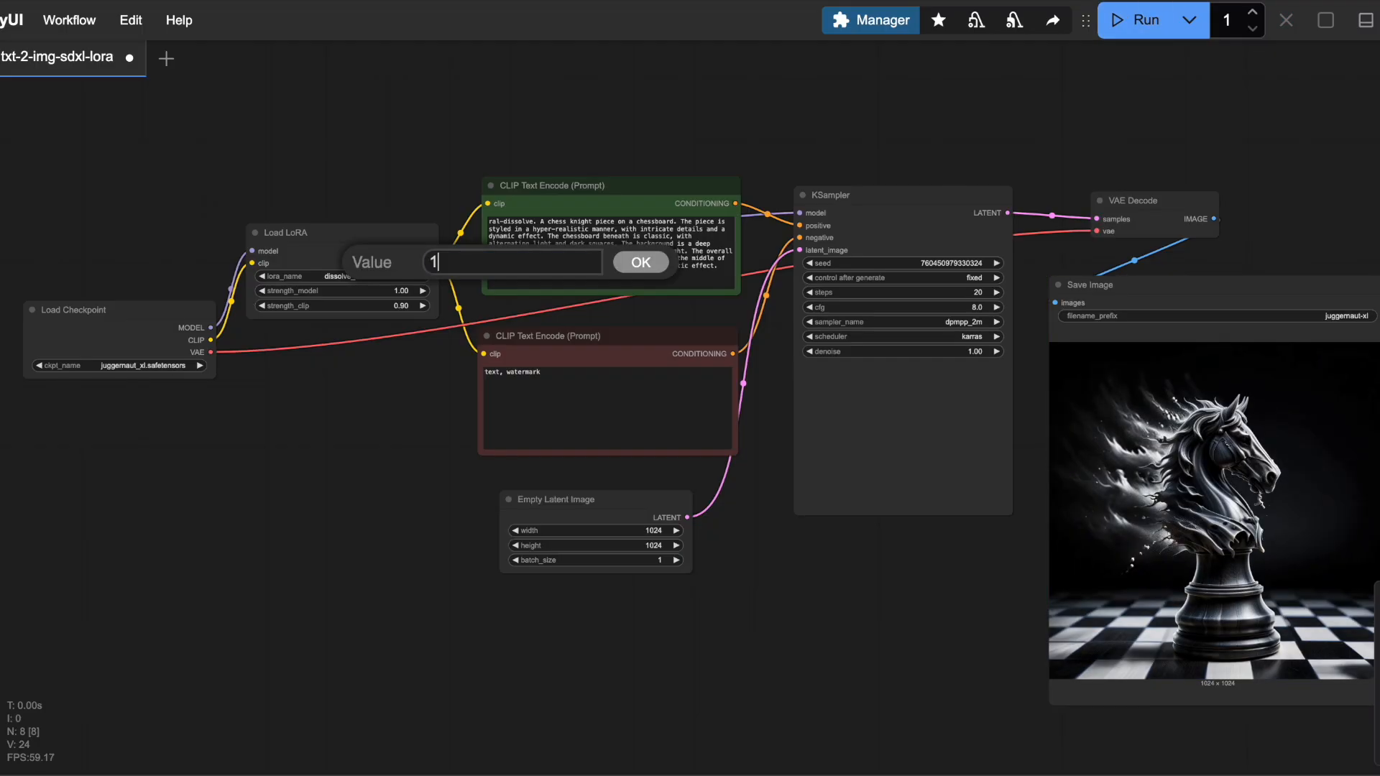
click(640, 262)
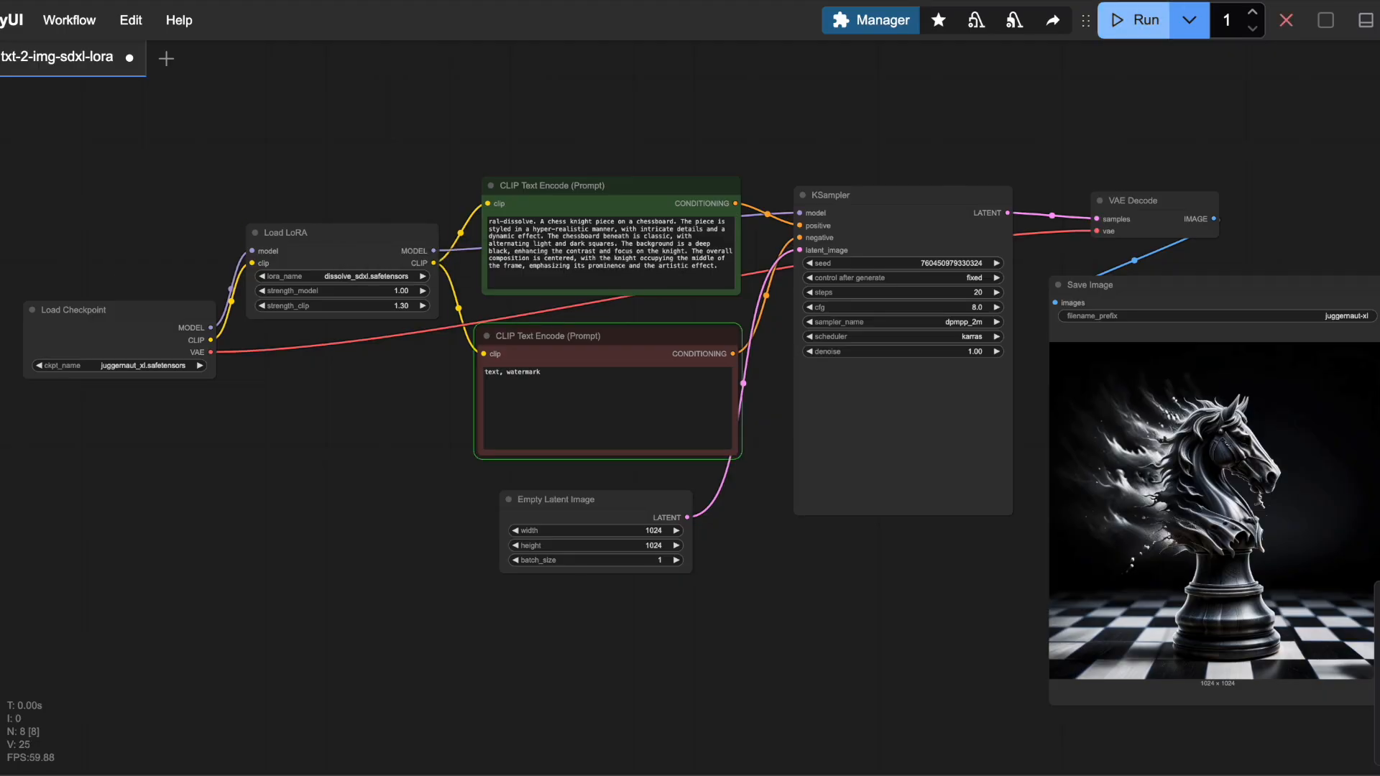
click(879, 195)
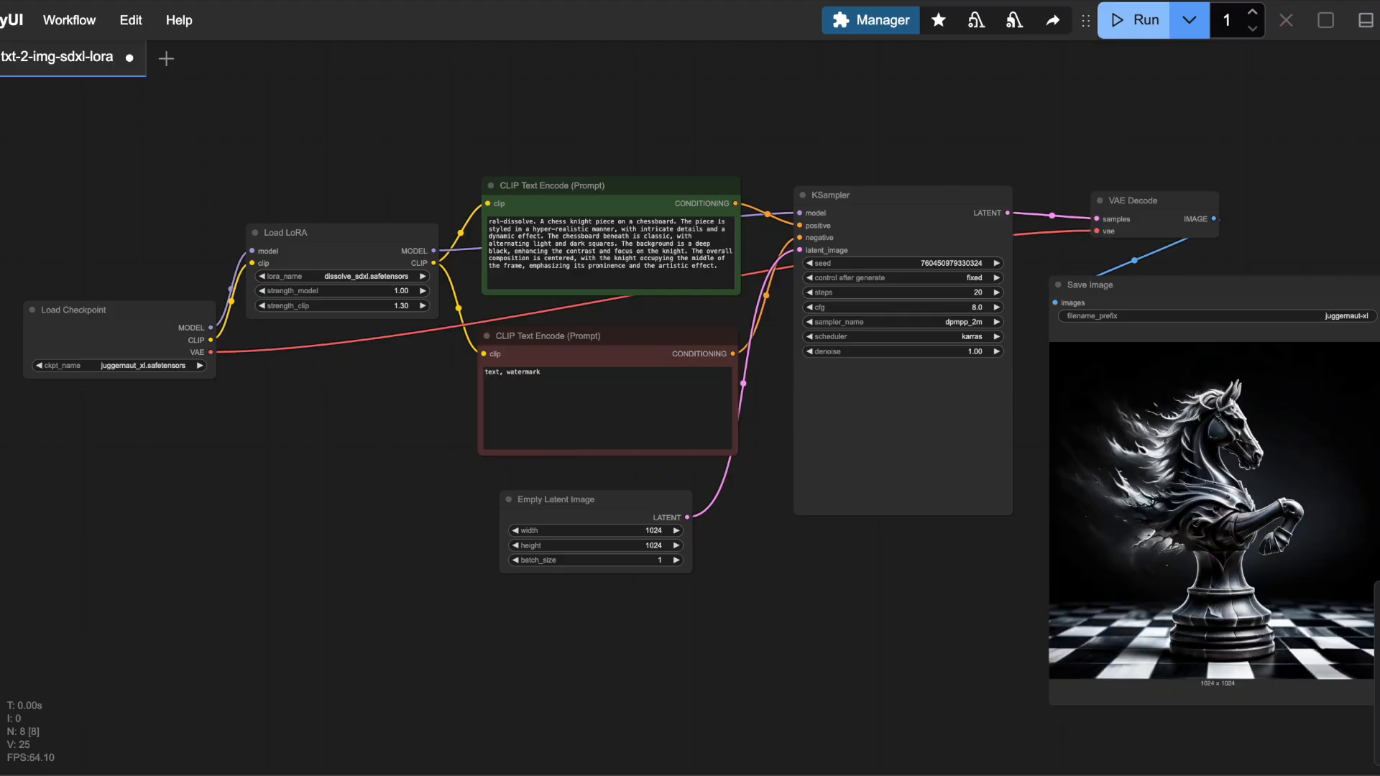
Run the img-2-img-sdxl-lora workflow and set LoRA strengths to model 1.2, clip 0.5
click(223, 58)
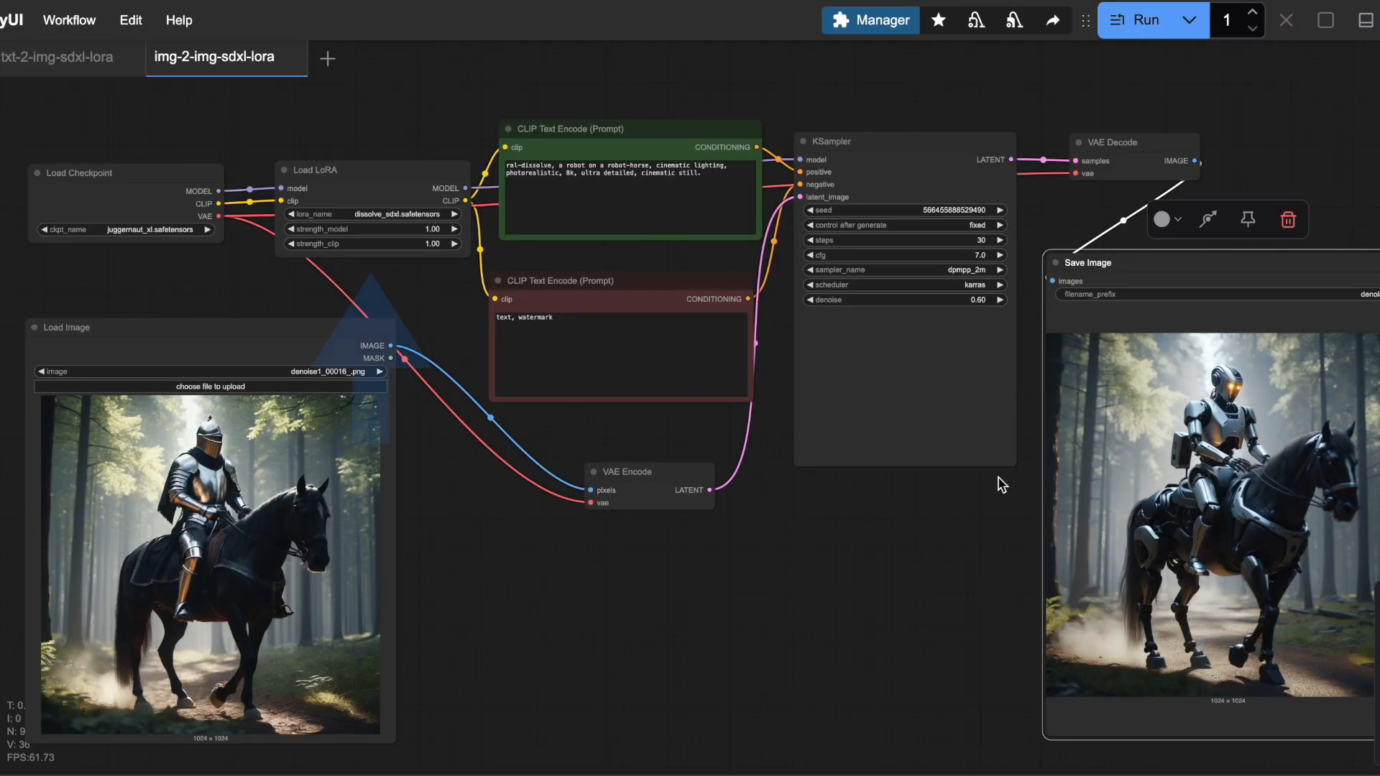
click(1141, 19)
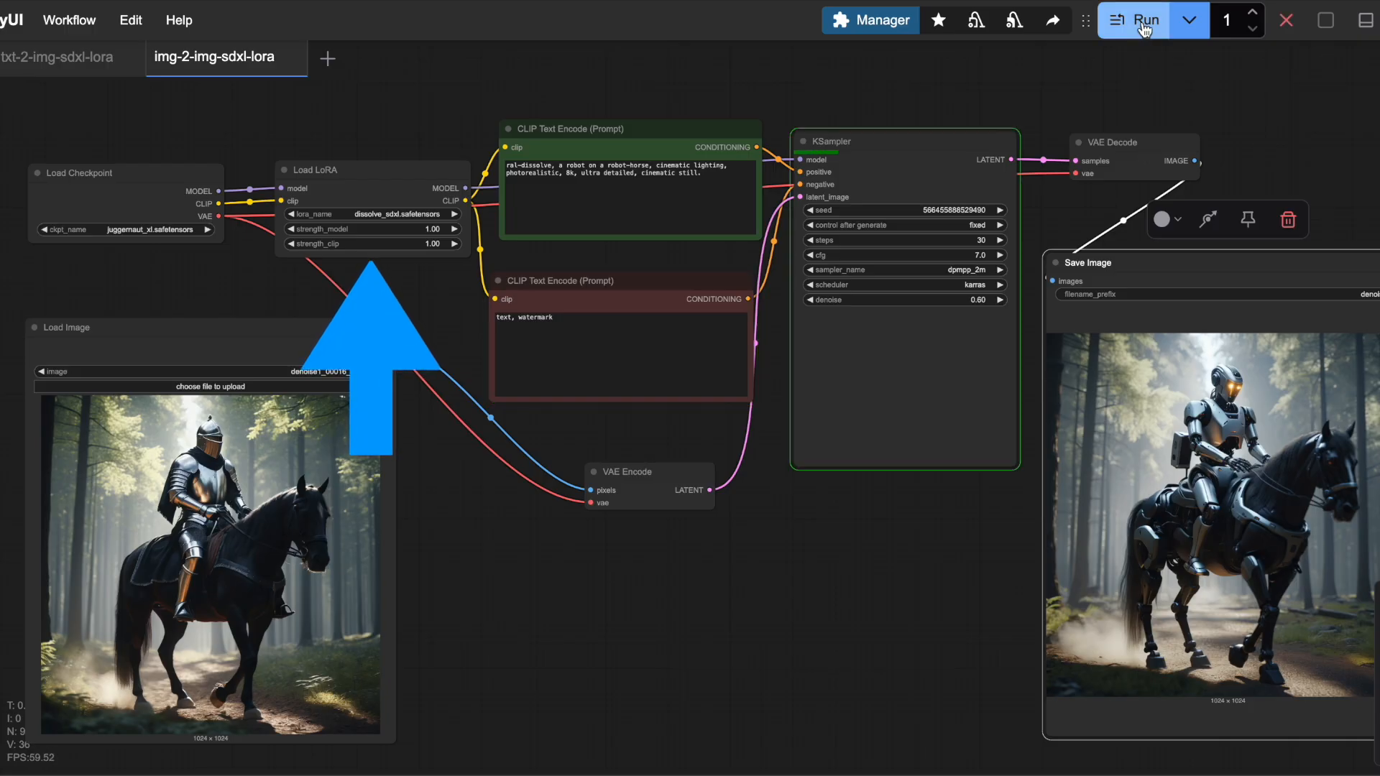
click(1144, 19)
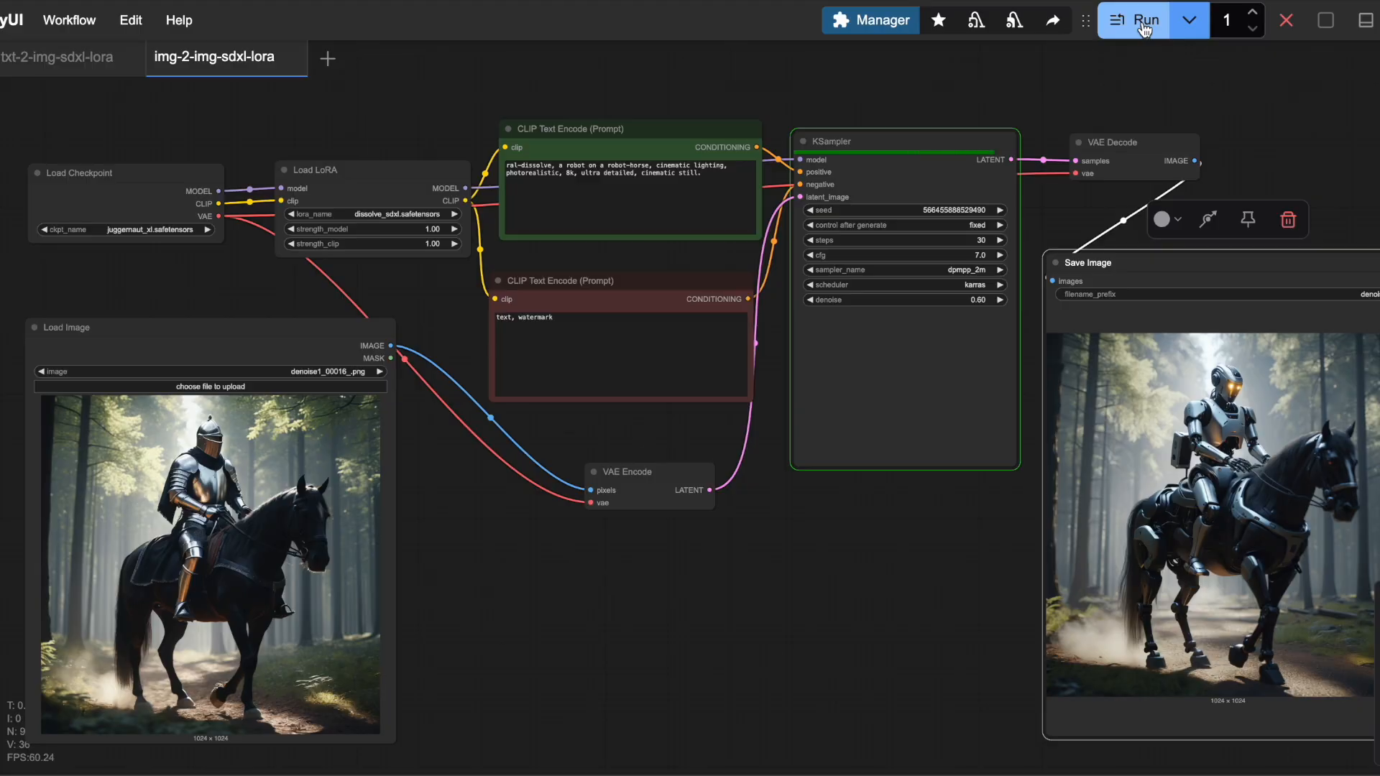
click(1144, 20)
text(0.5)
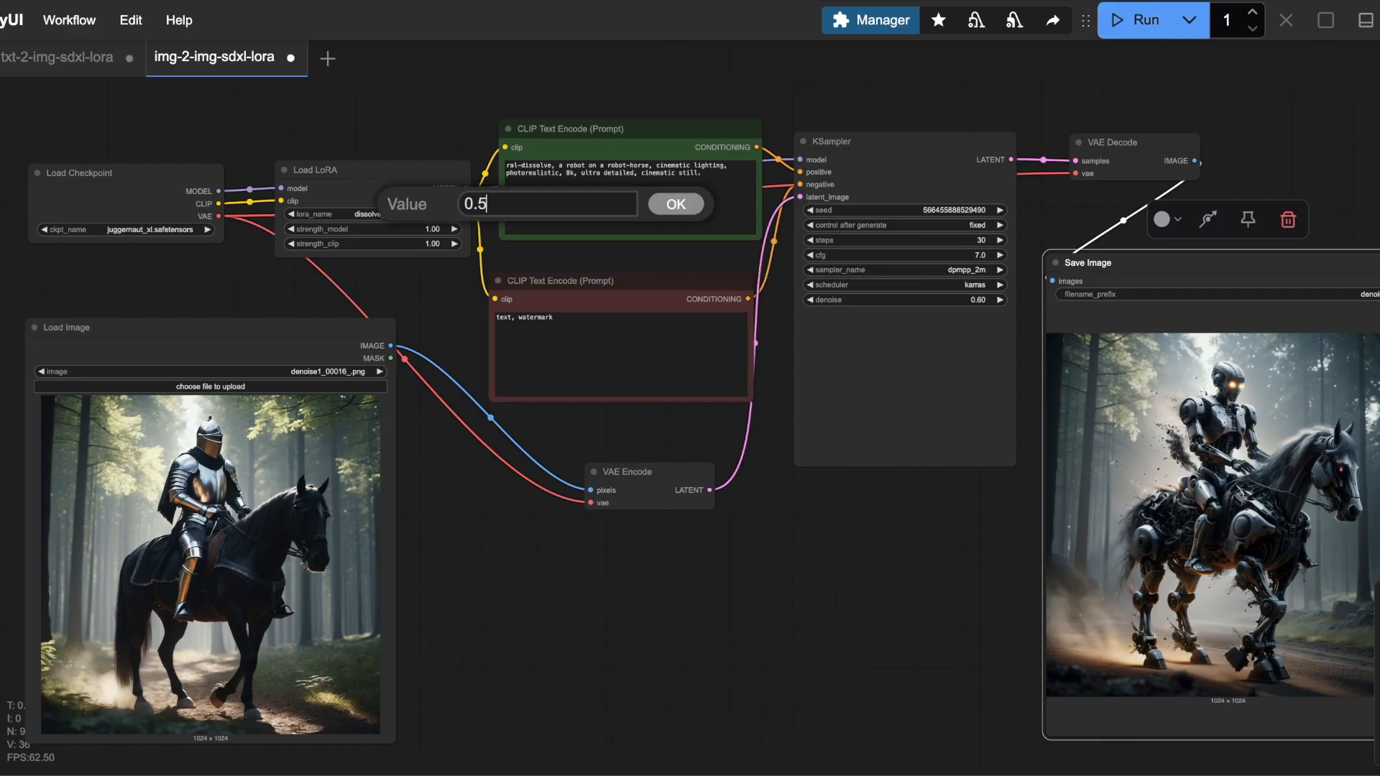
click(675, 204)
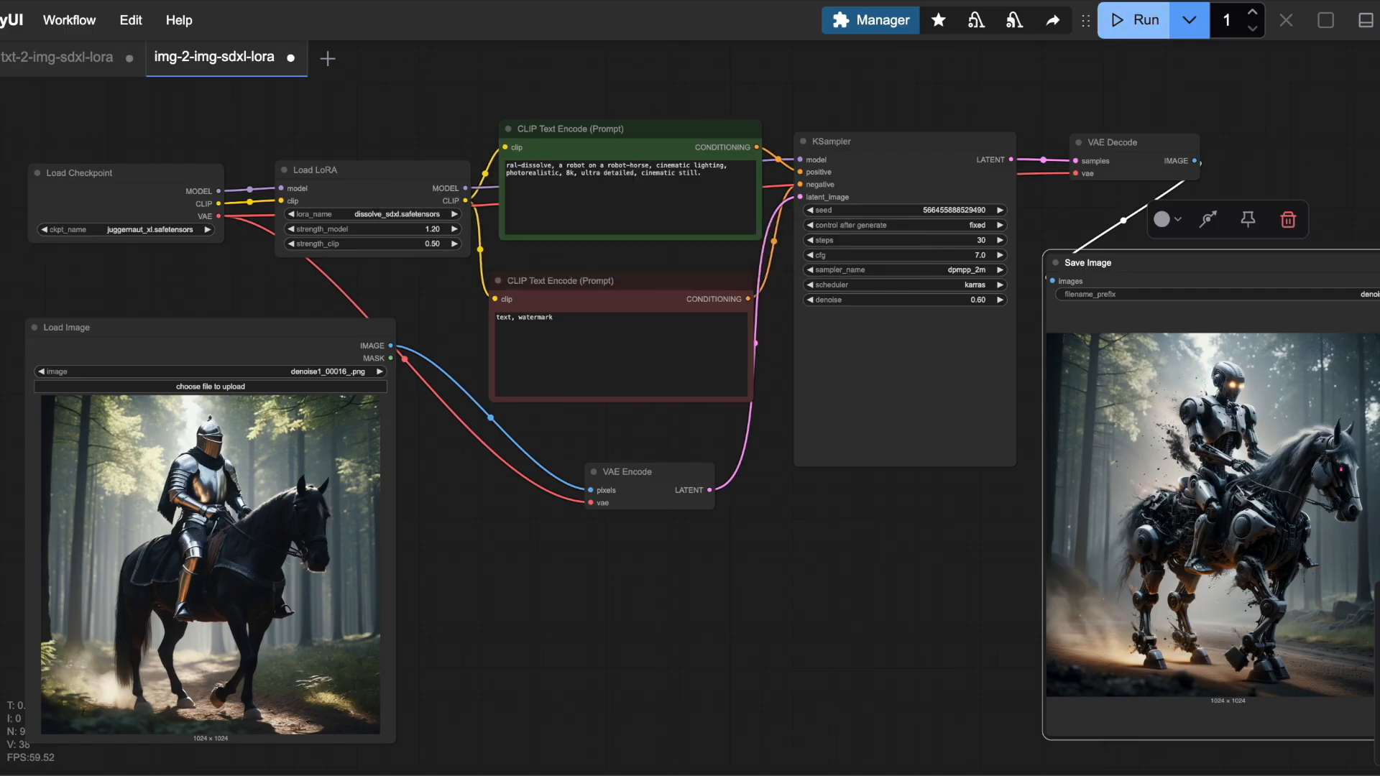